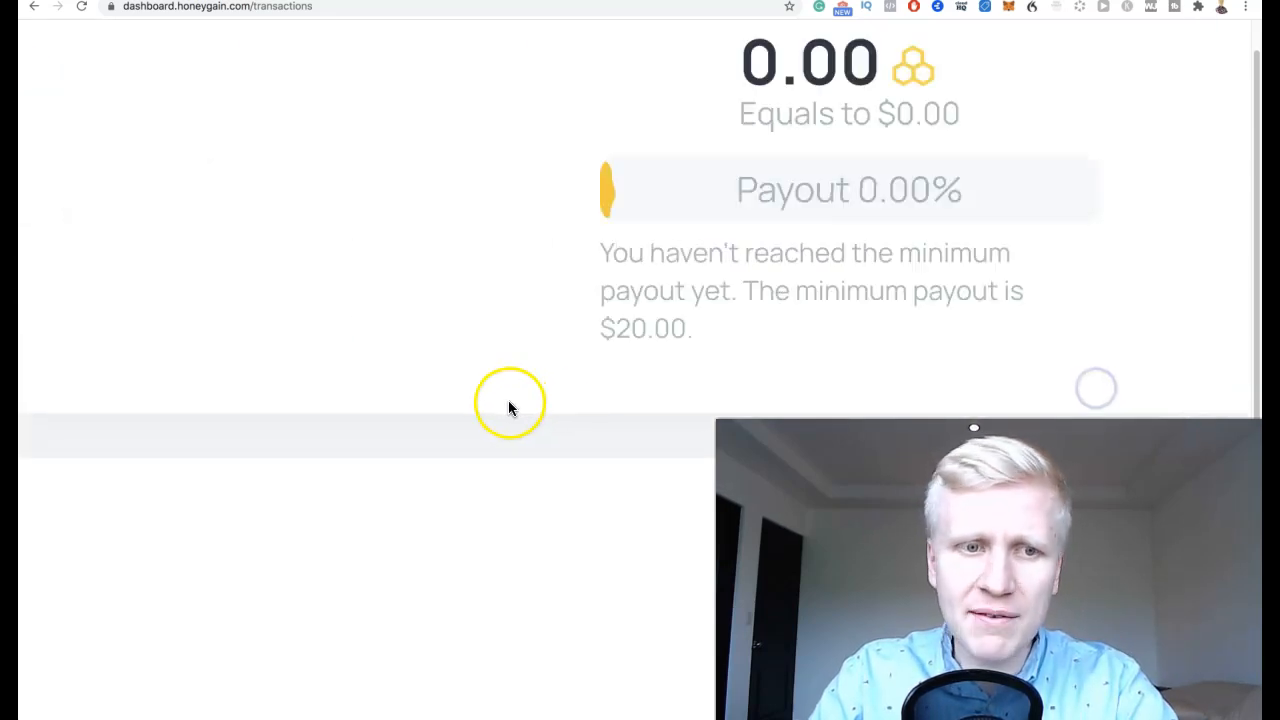
# Step: Scroll the Honeygain transactions page past the 0.00 balance below the $20 payout minimum
pyautogui.scroll(-3)
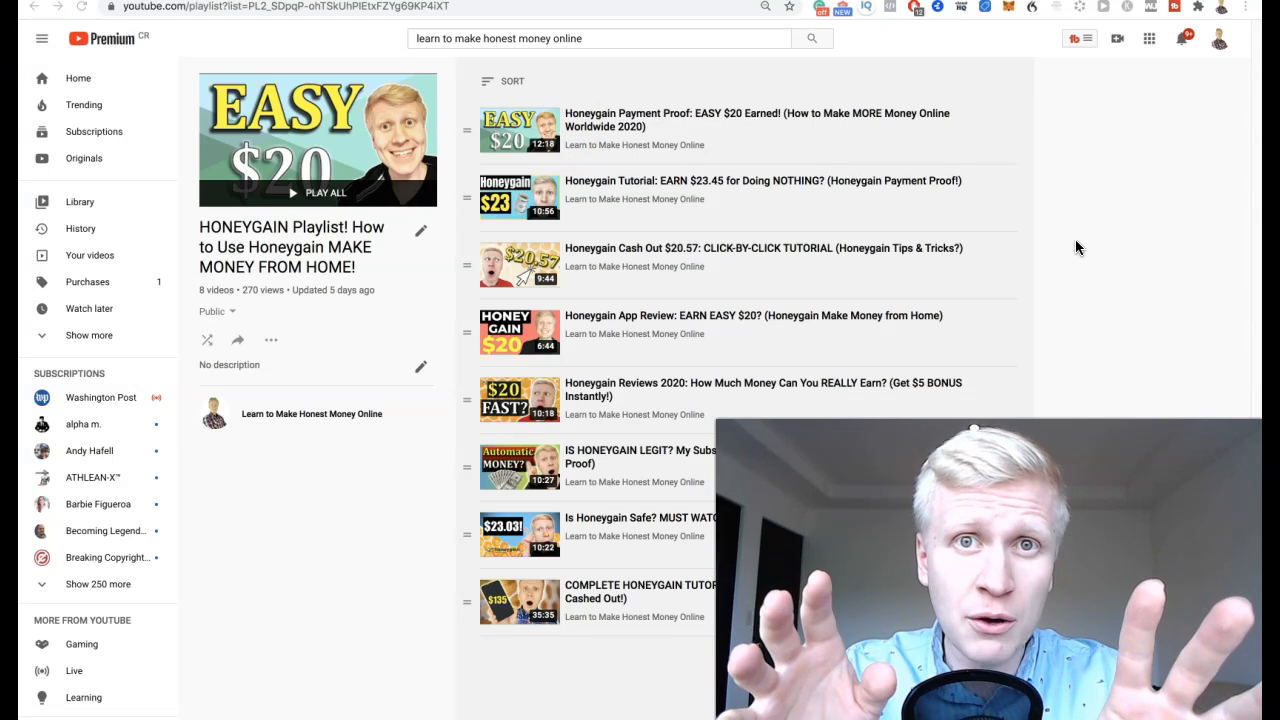
pyautogui.moveTo(688, 28)
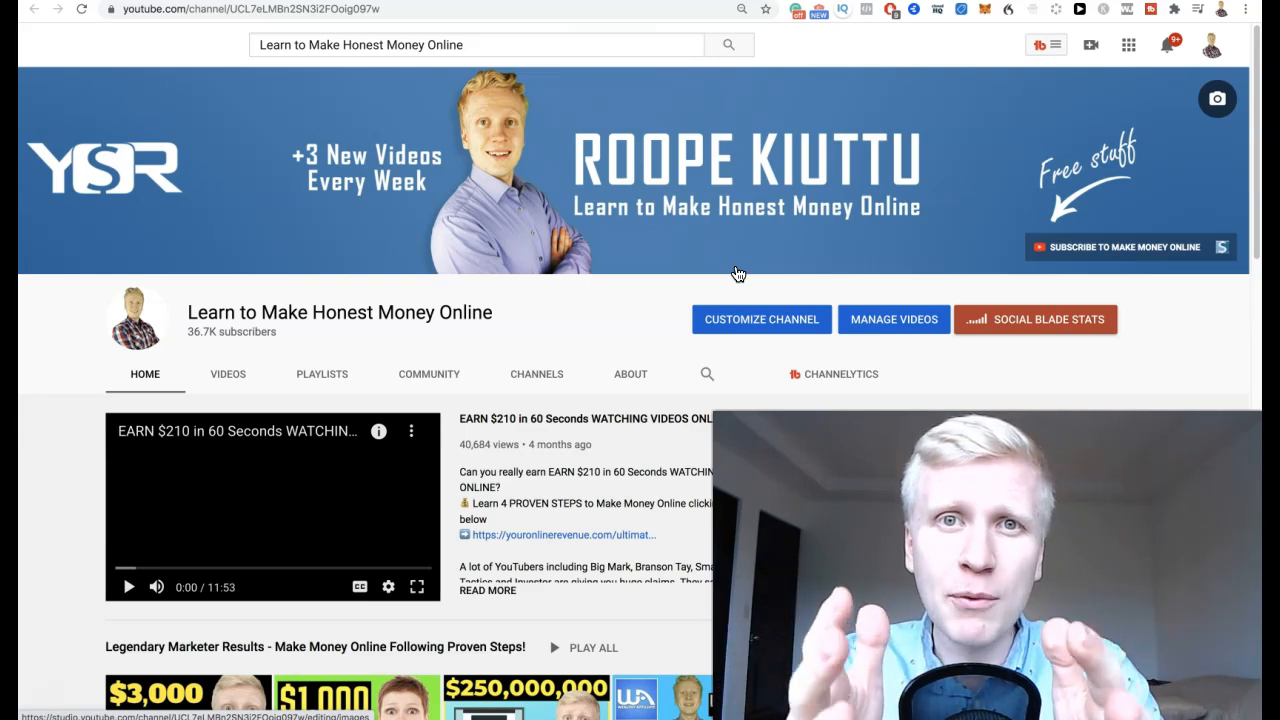
# Step: Browse down through the channel's Uploads and playlist shelves toward the guide link
pyautogui.scroll(-3)
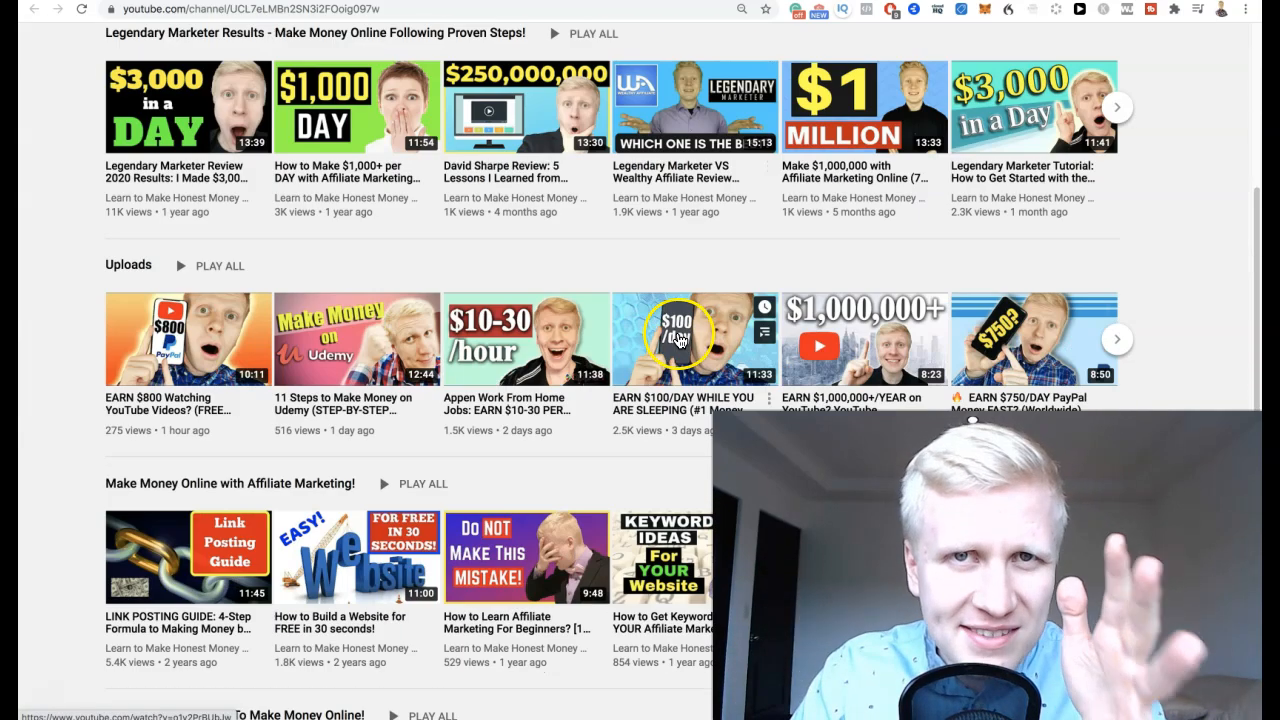
pyautogui.scroll(-3)
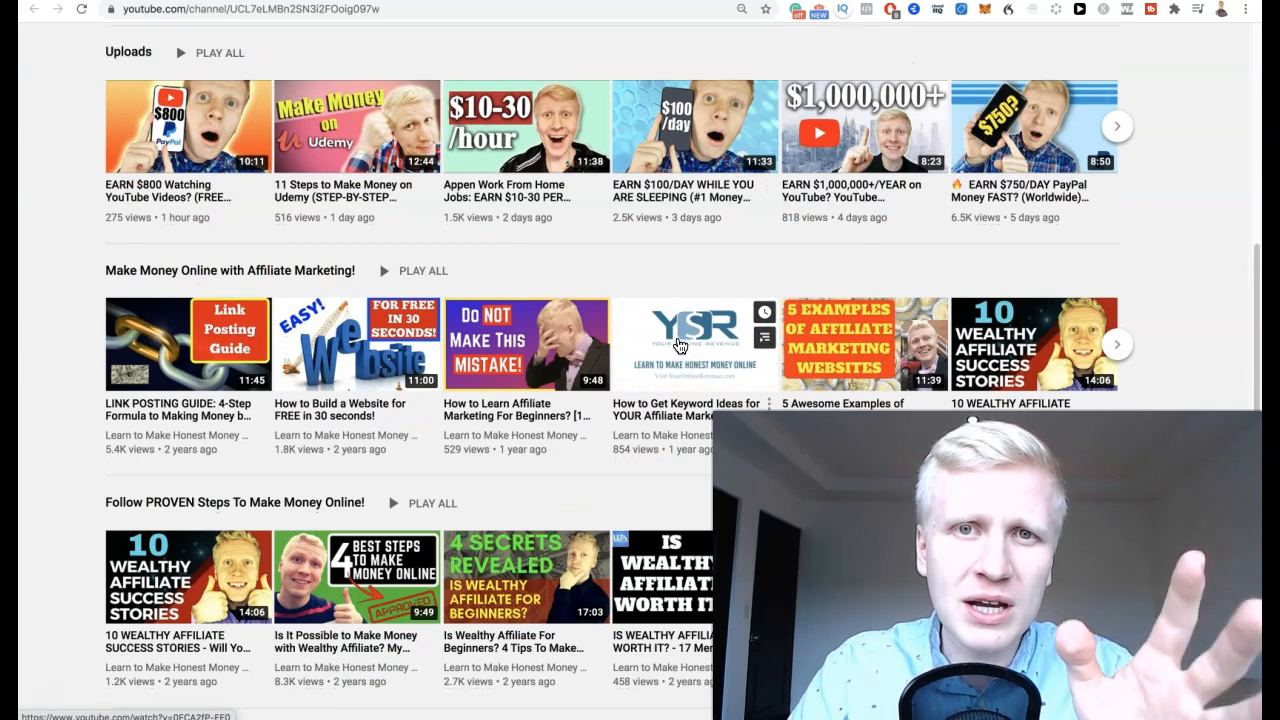
pyautogui.scroll(-3)
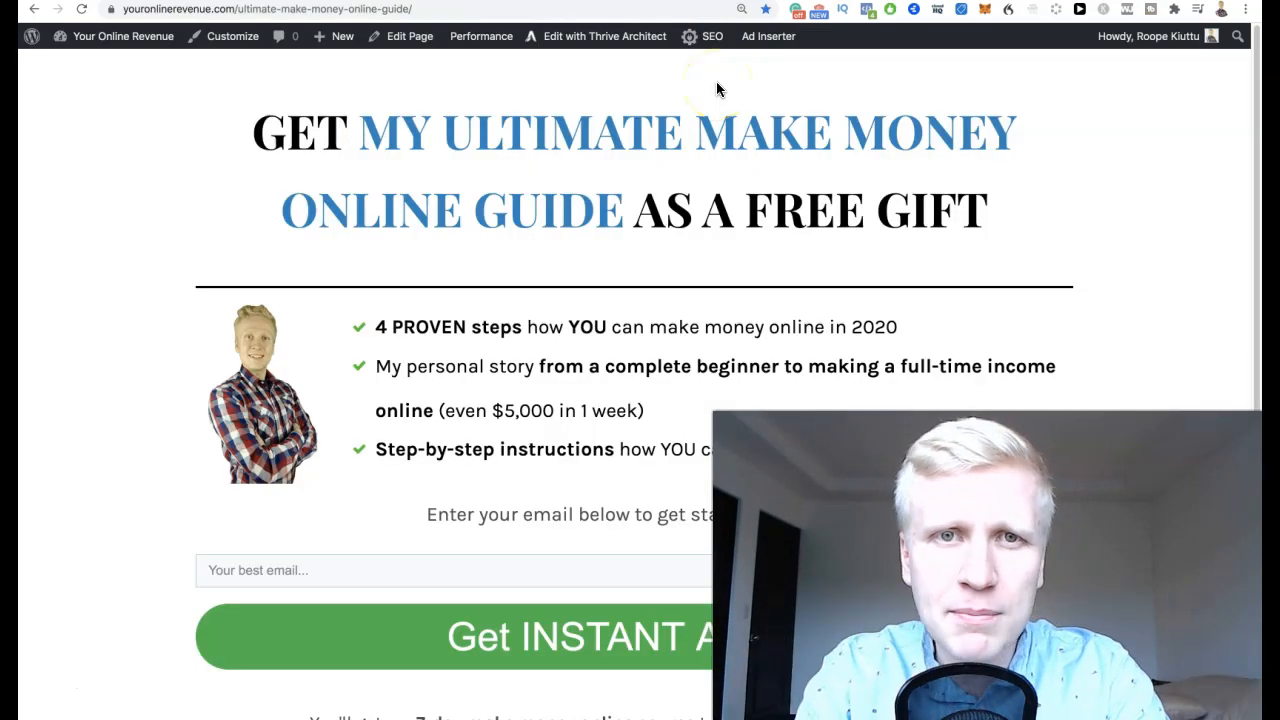
# Step: Scroll the CryptoTab Review video page down to the description with the guide link
pyautogui.scroll(-3)
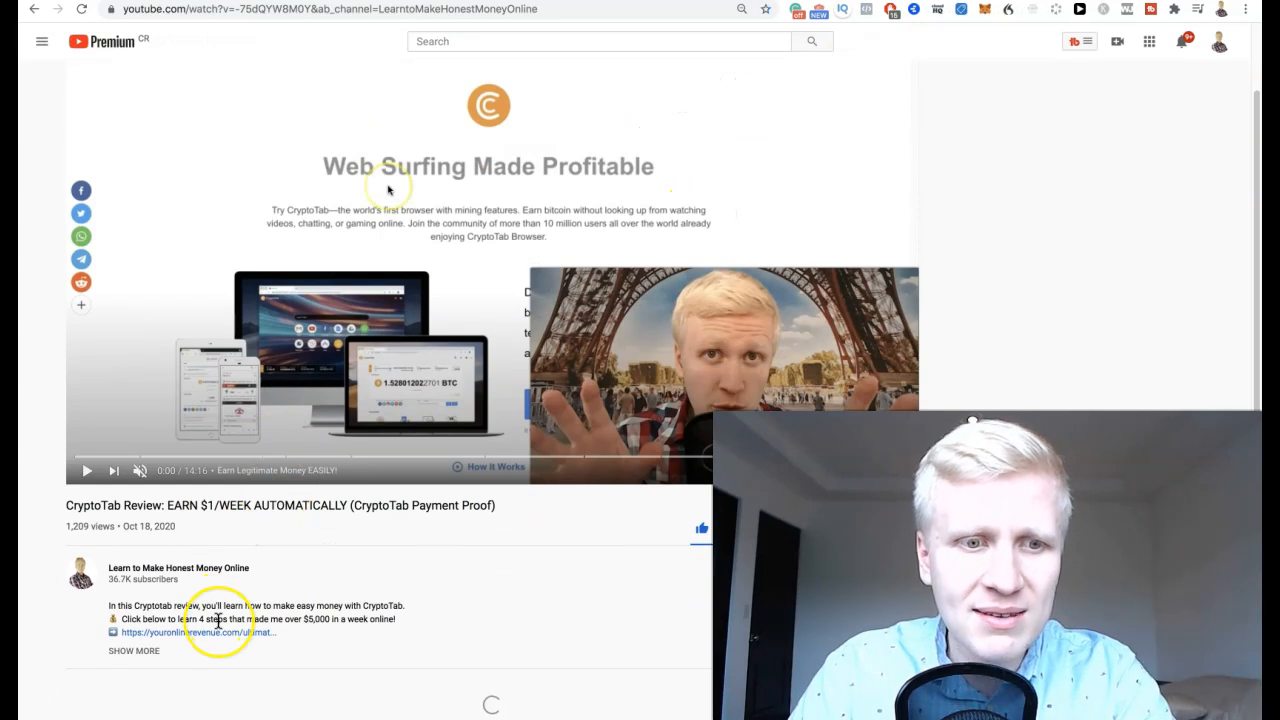
pyautogui.scroll(-3)
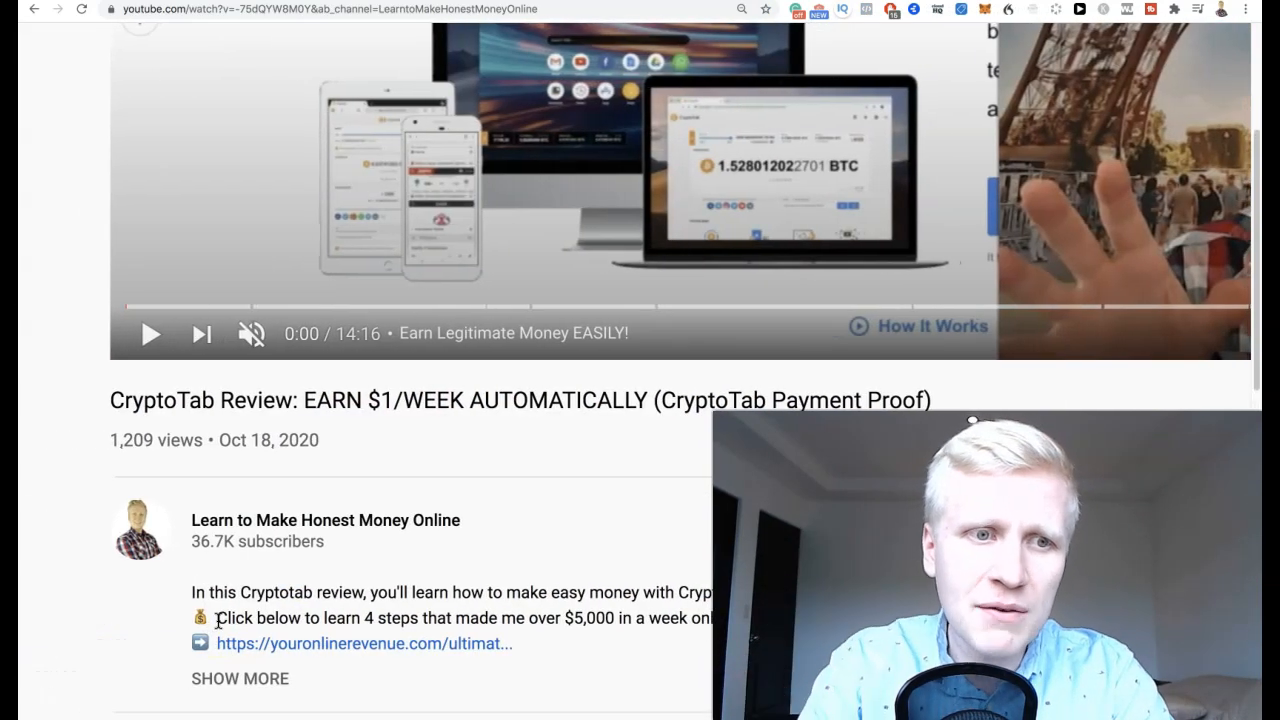
pyautogui.moveTo(370, 388)
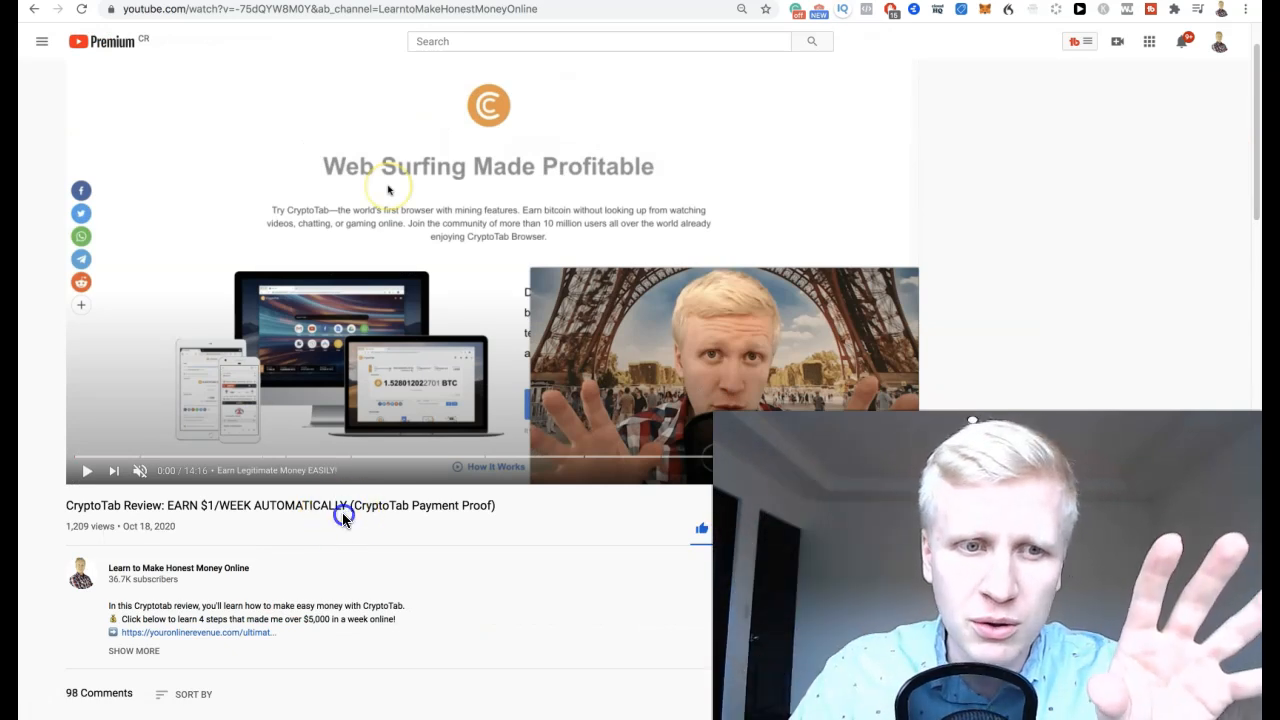
pyautogui.moveTo(360, 488)
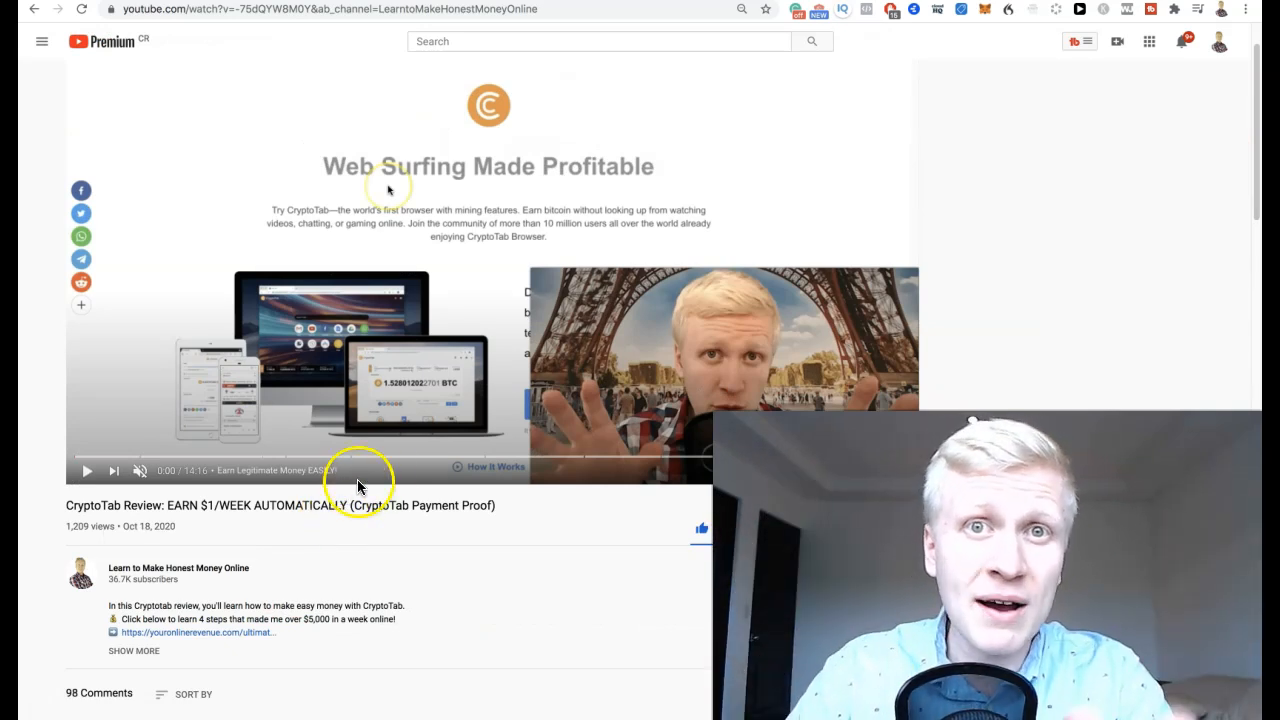
pyautogui.moveTo(250, 284)
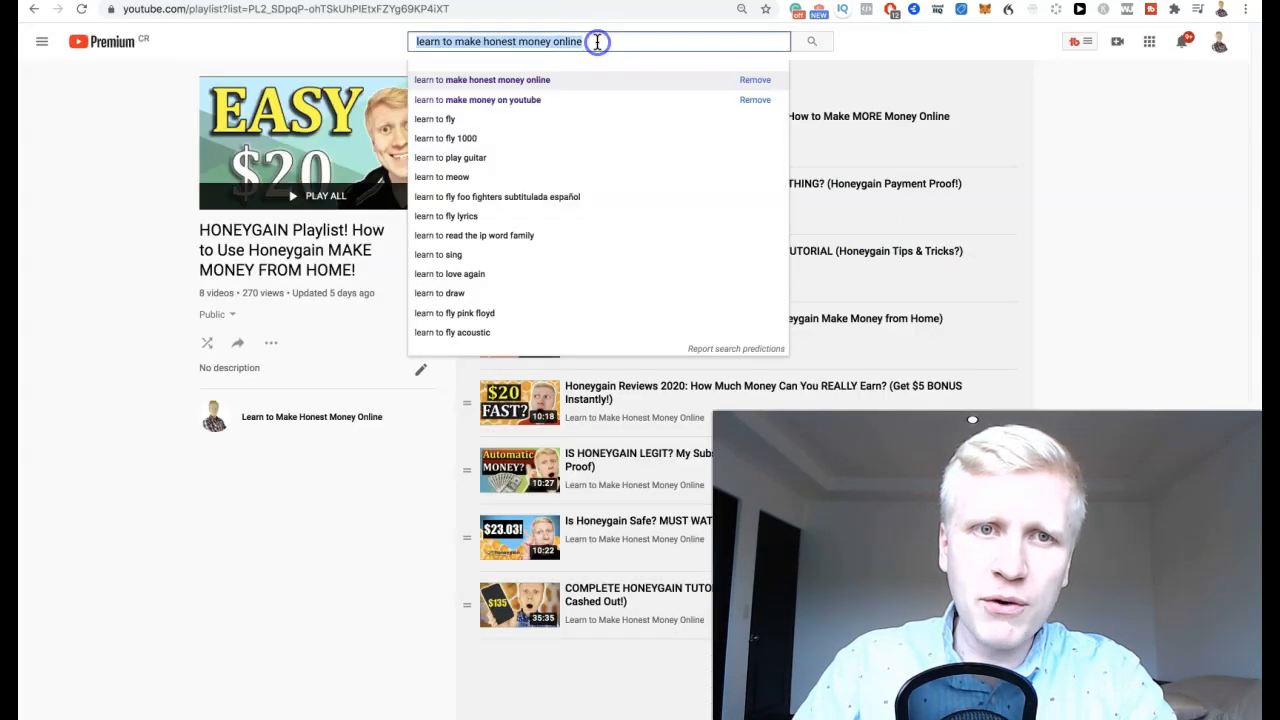
# Step: Search YouTube for 'tech hustler honeygain' and browse the results
pyautogui.write('tech hustler')
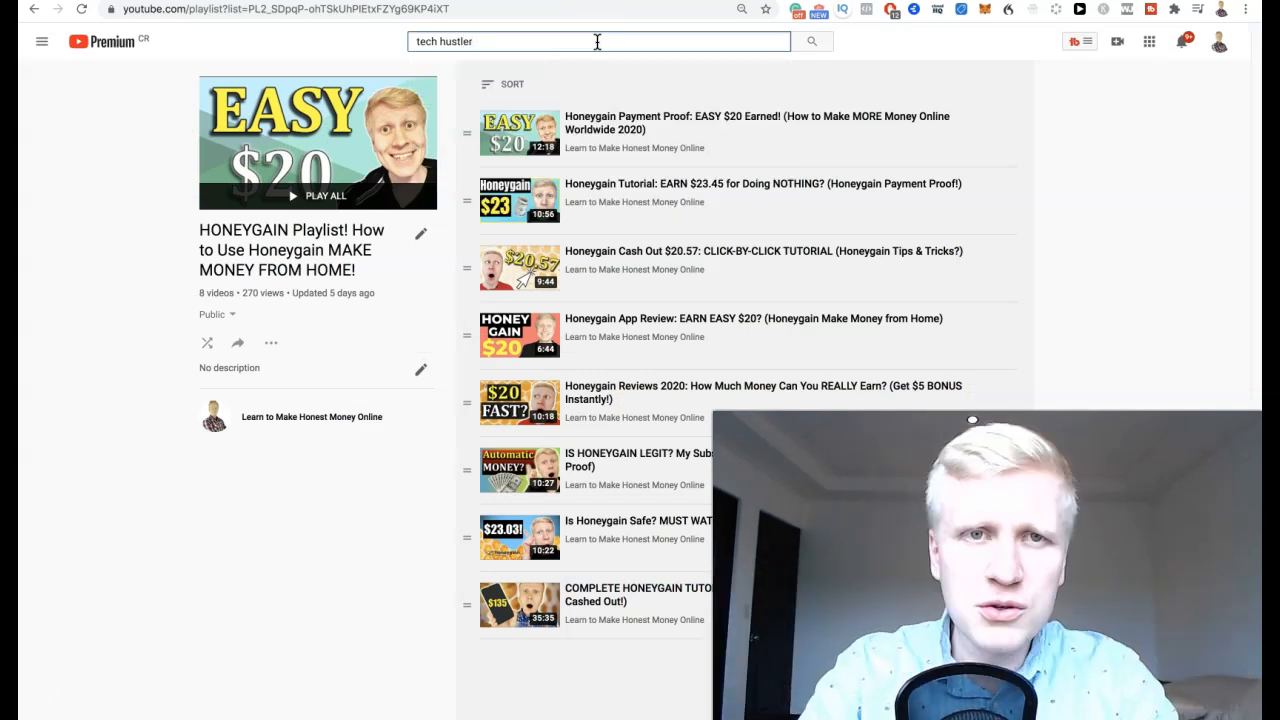
pyautogui.write('honeygain')
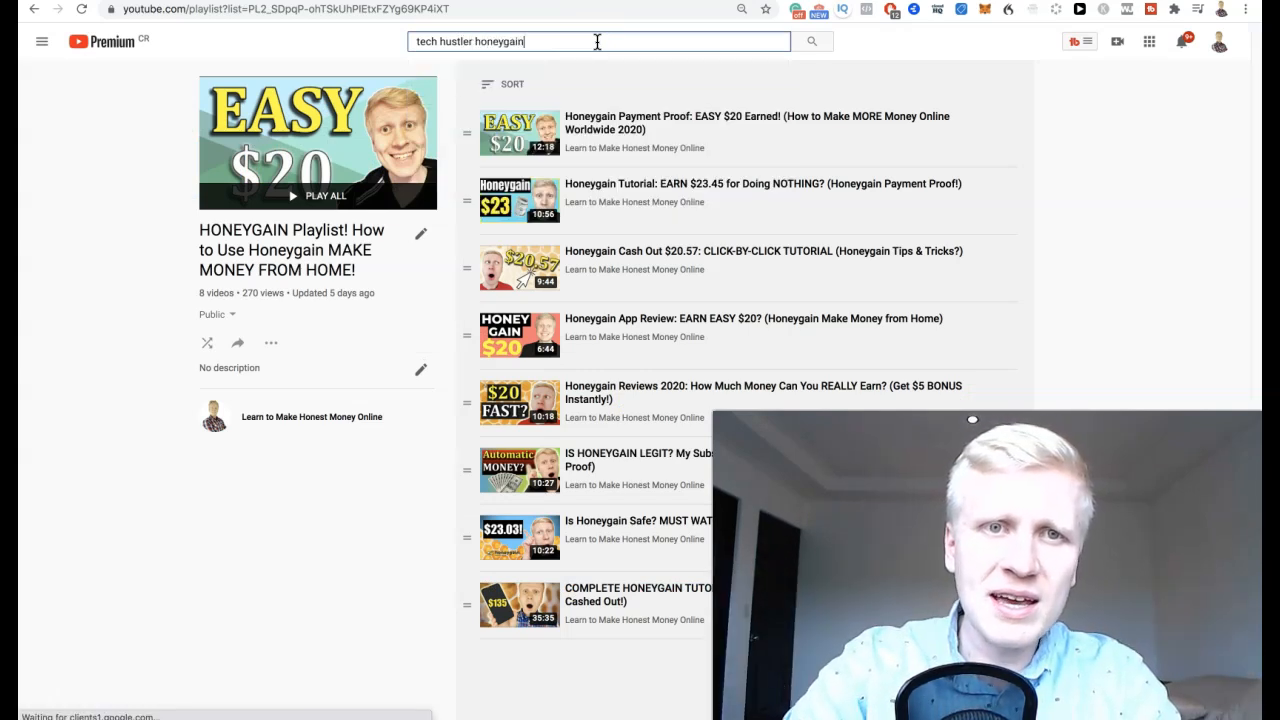
pyautogui.press('Enter')
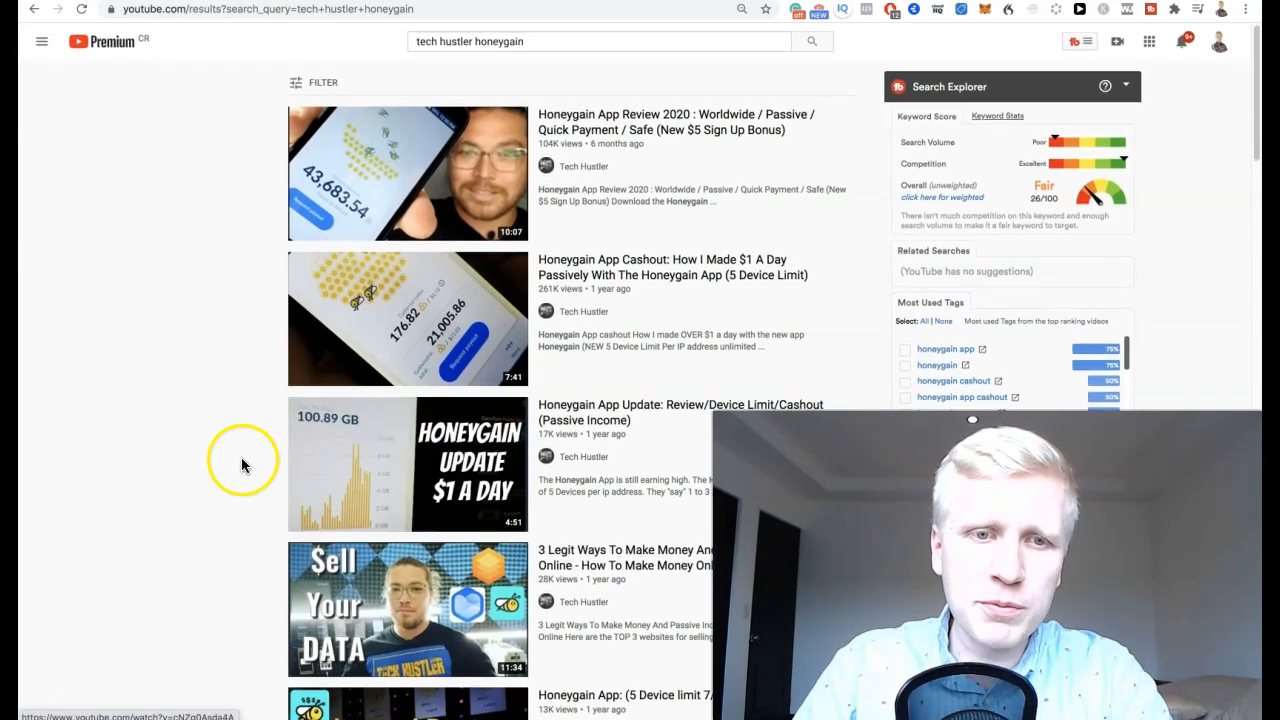
pyautogui.scroll(-3)
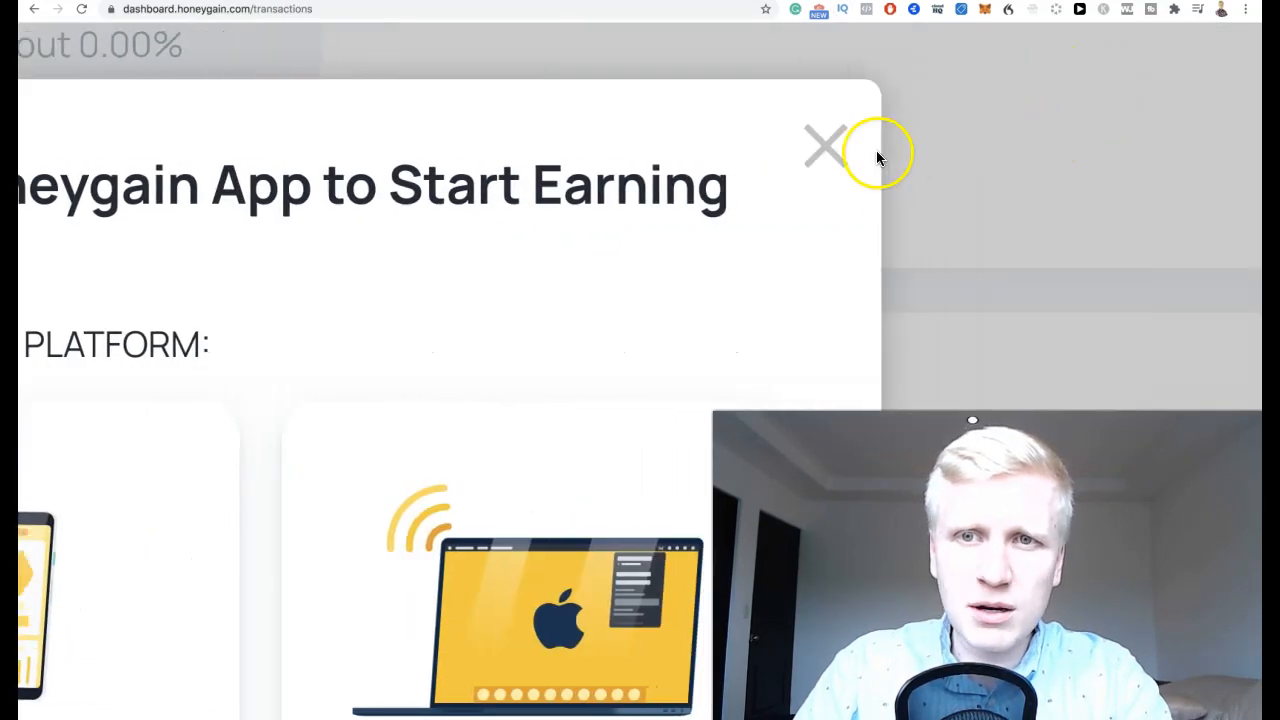
# Step: Dismiss the app download prompt and scroll the transactions to the -53666.07 total
pyautogui.click(824, 148)
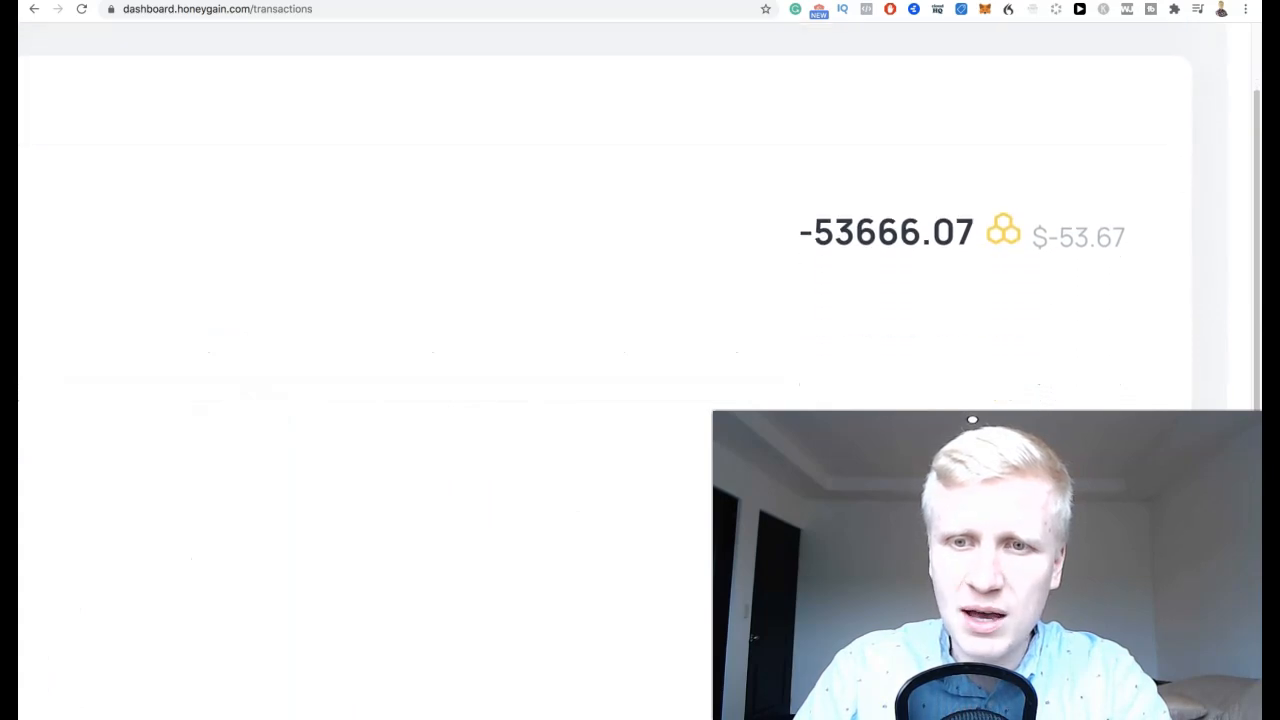
pyautogui.scroll(-3)
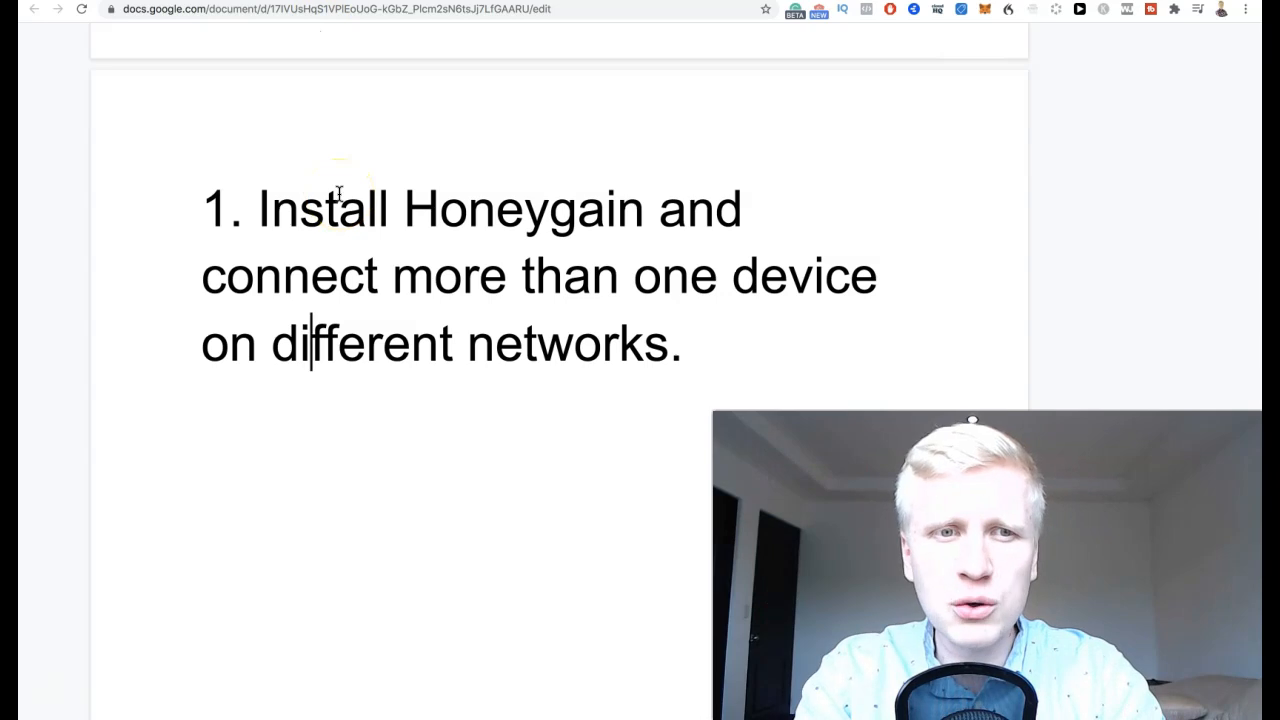
pyautogui.moveTo(340, 210); pyautogui.dragTo(476, 290)
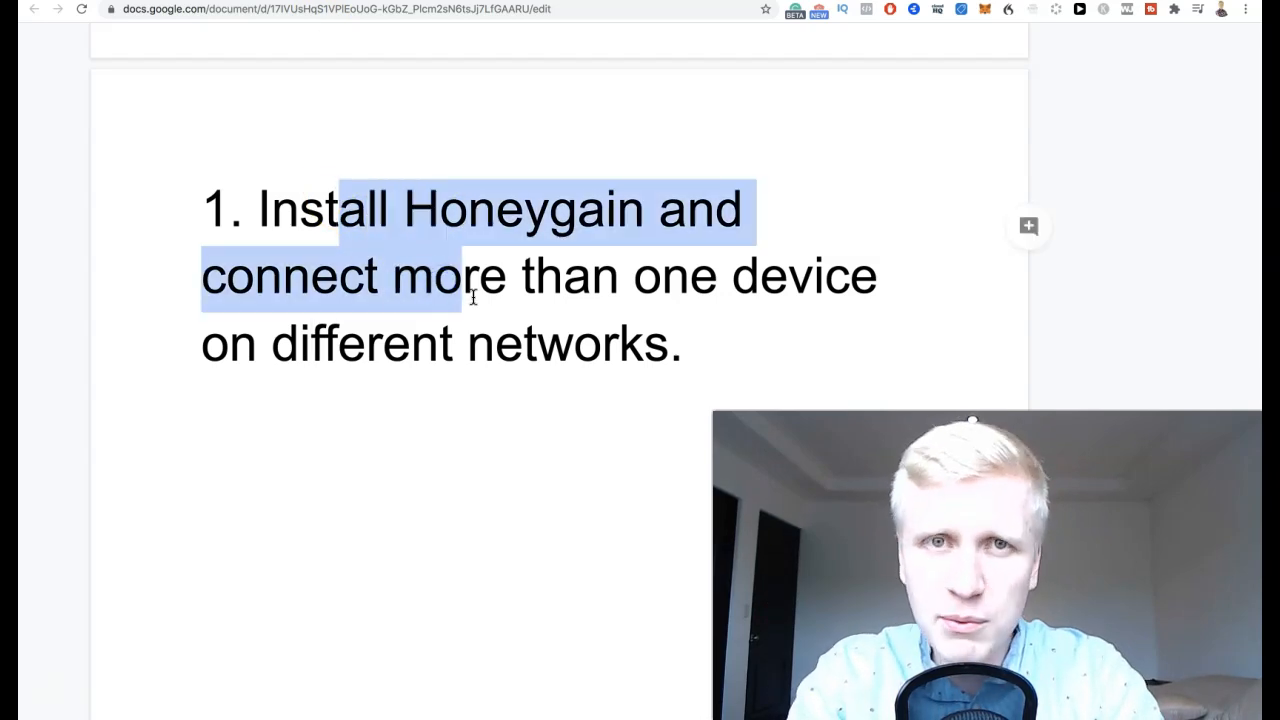
pyautogui.scroll(-3)
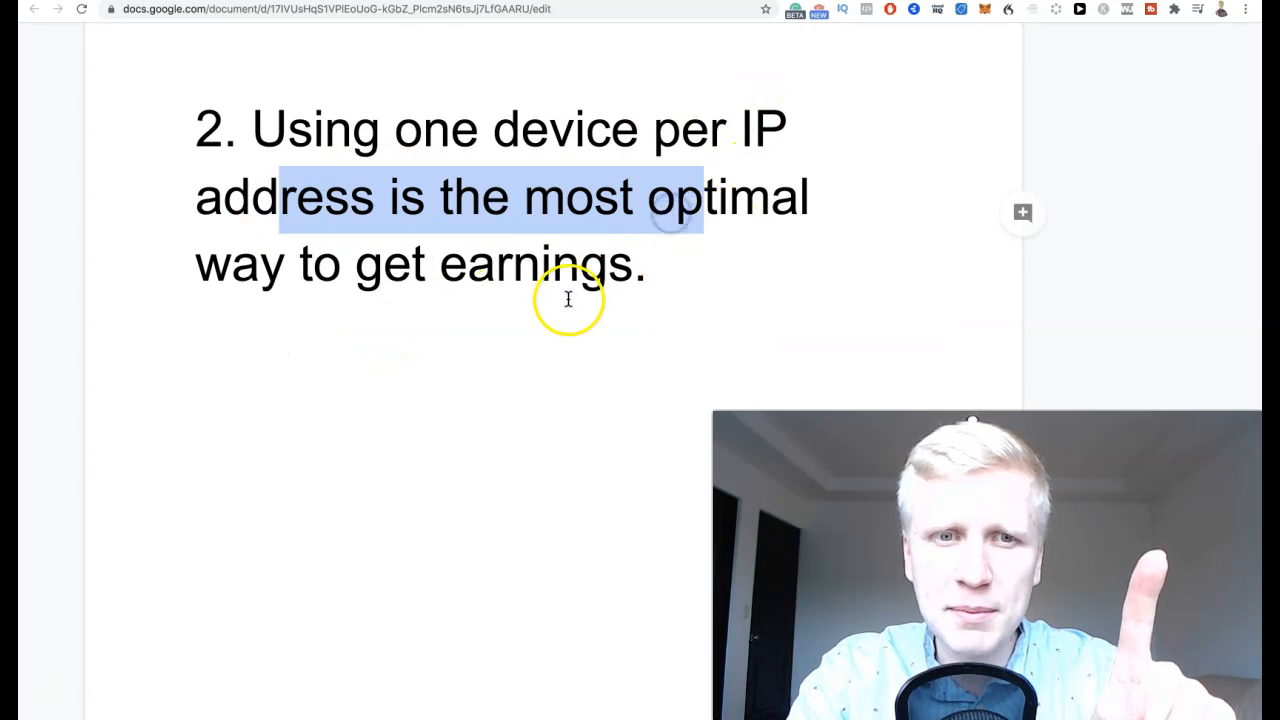
pyautogui.click(236, 128)
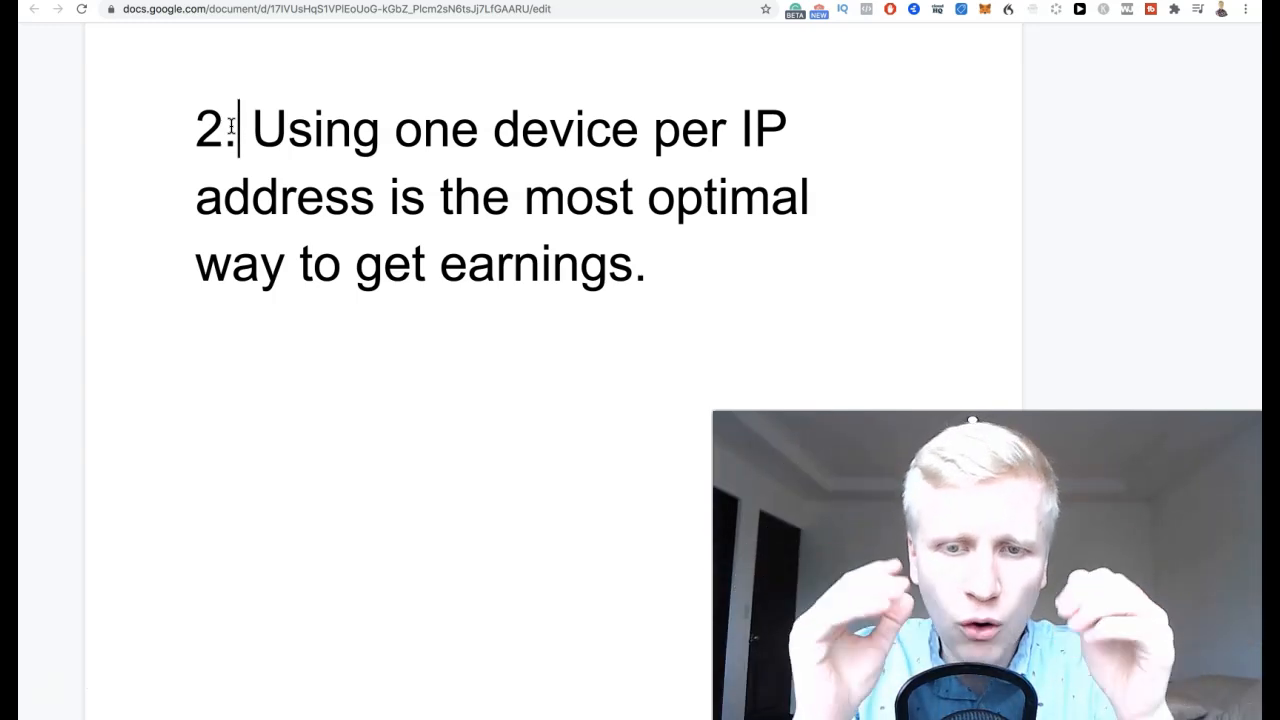
pyautogui.scroll(-3)
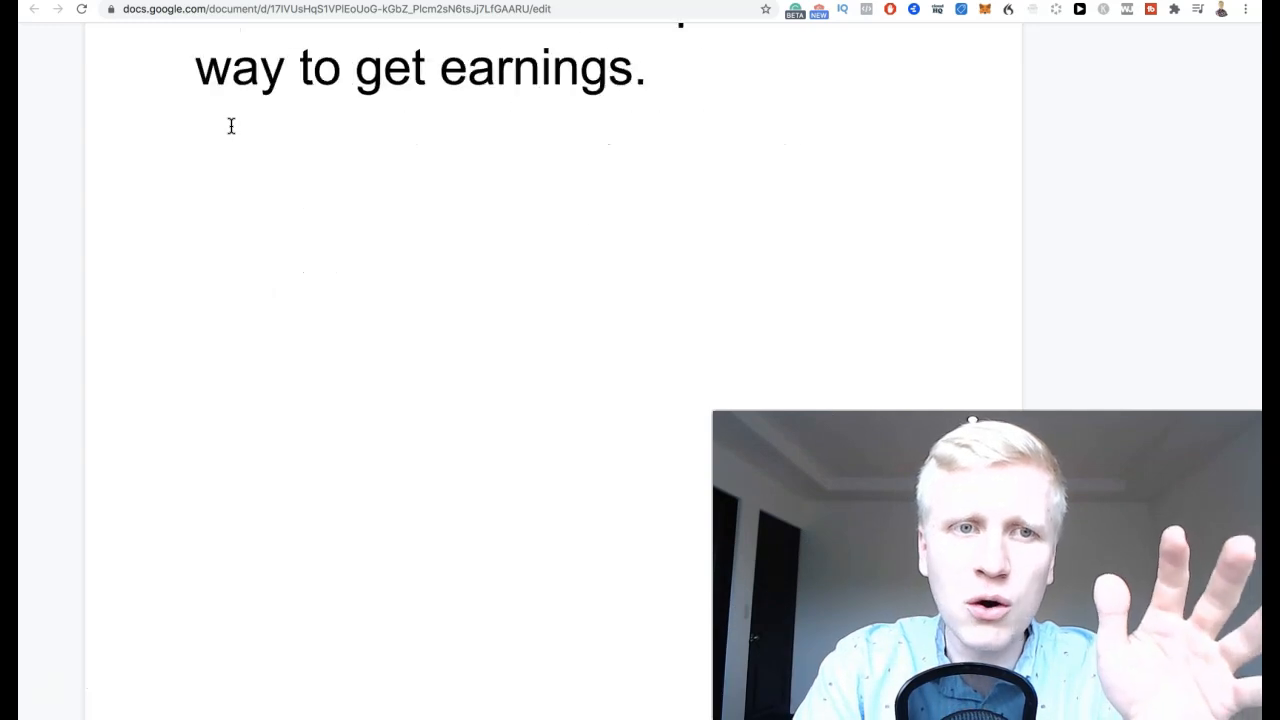
pyautogui.scroll(-3)
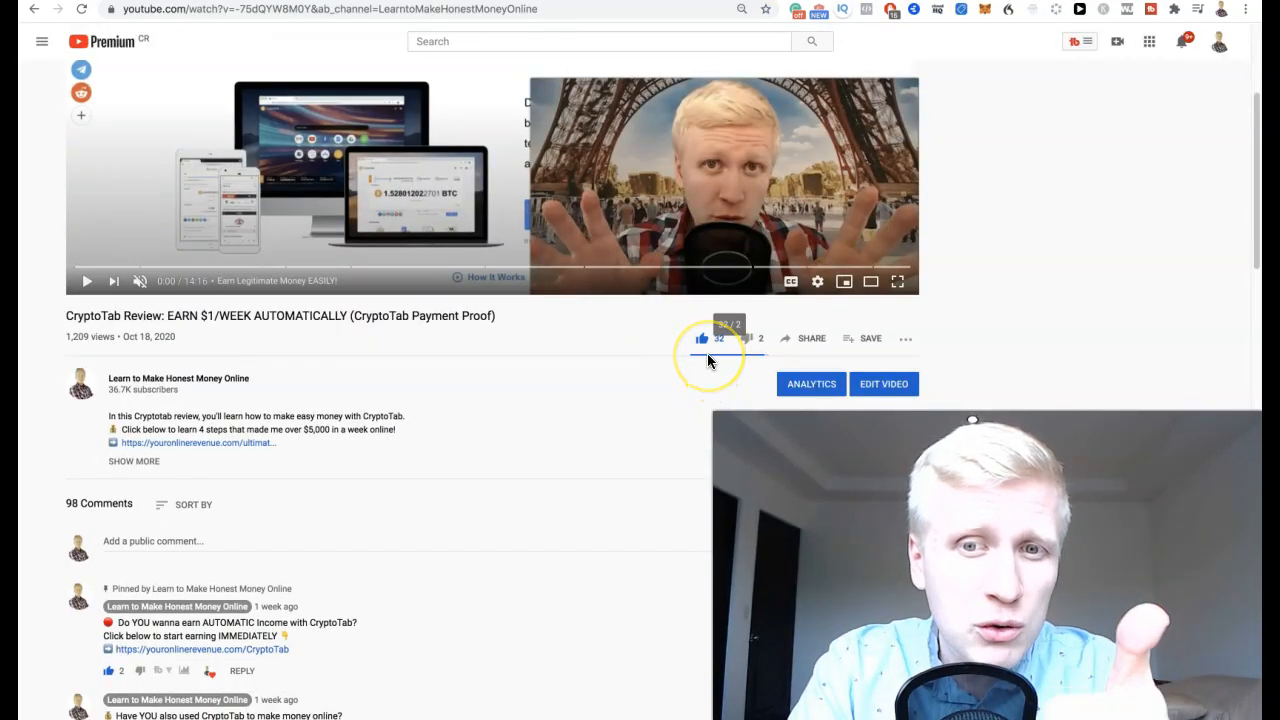
pyautogui.scroll(-3)
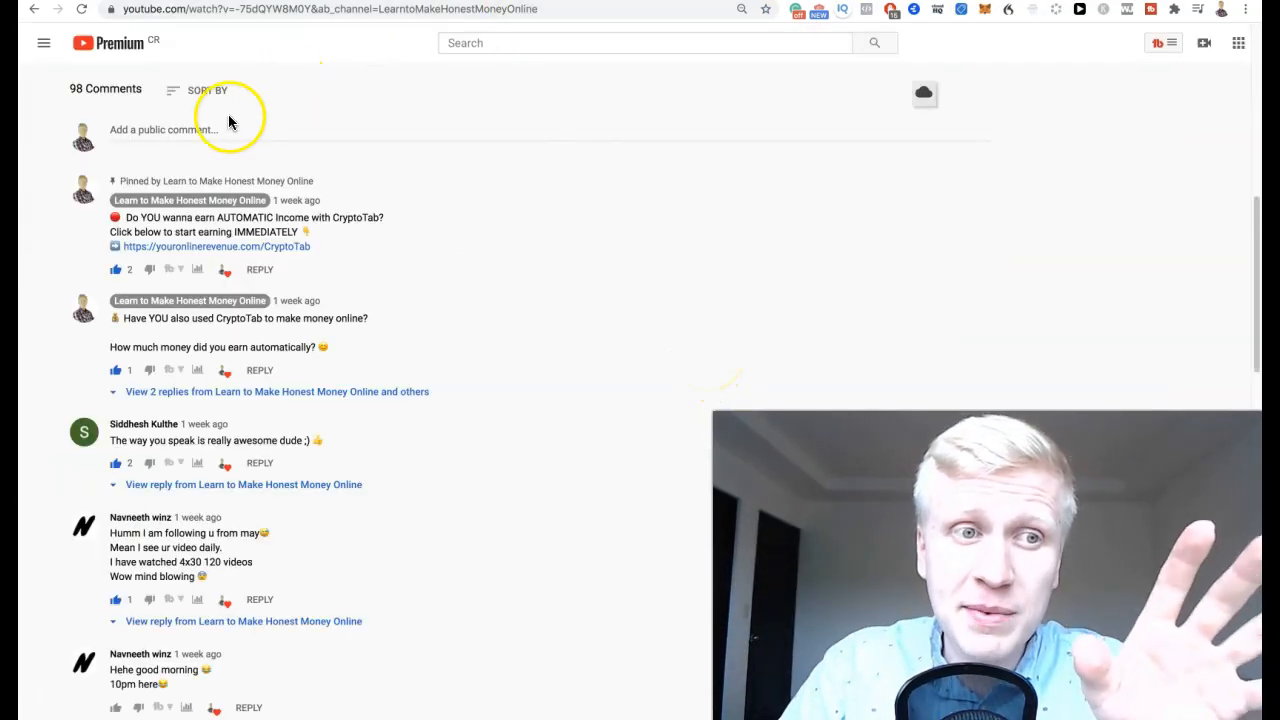
pyautogui.moveTo(588, 296)
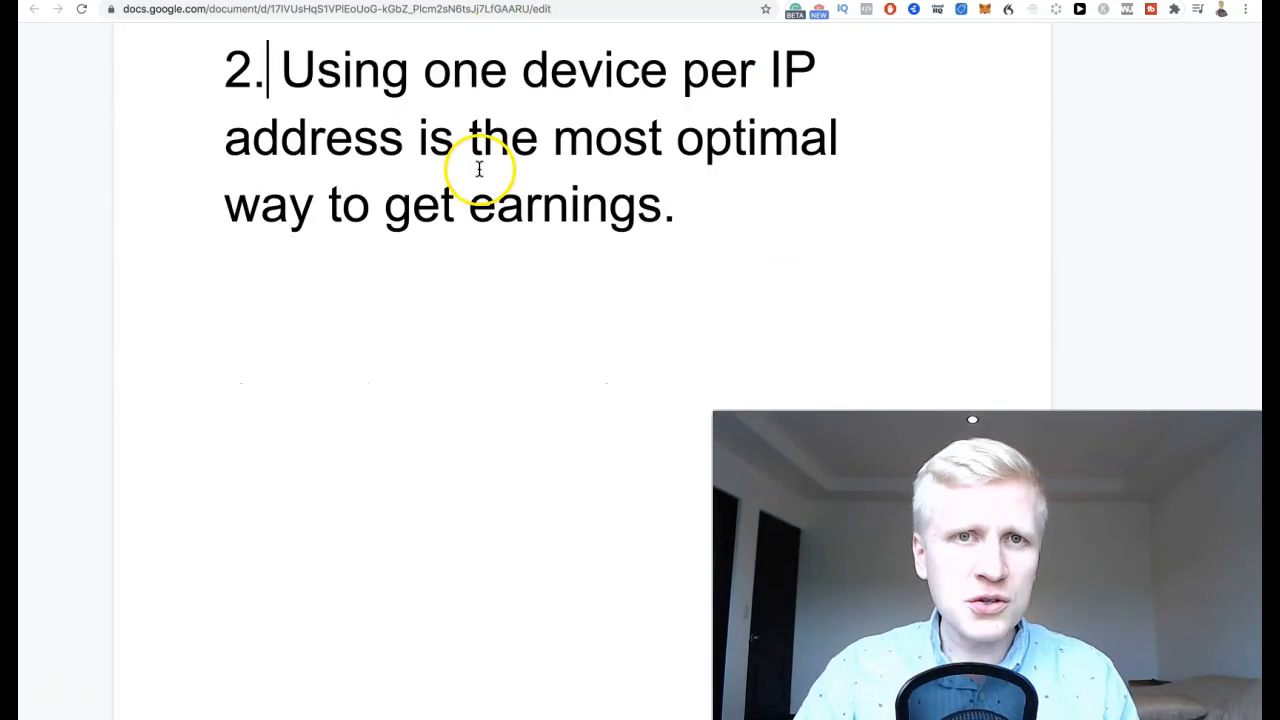
# Step: Scroll the Google Doc down from tip 2 to tip 3 about the mobile network
pyautogui.scroll(-3)
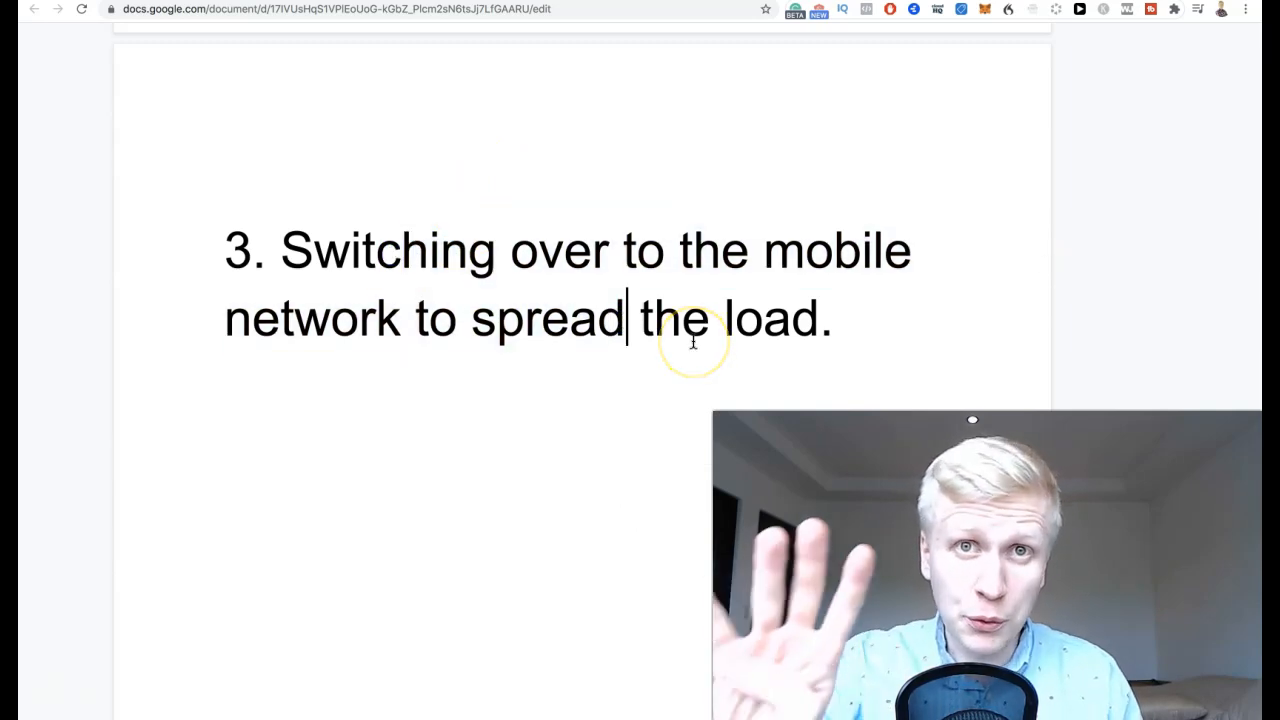
pyautogui.moveTo(952, 156)
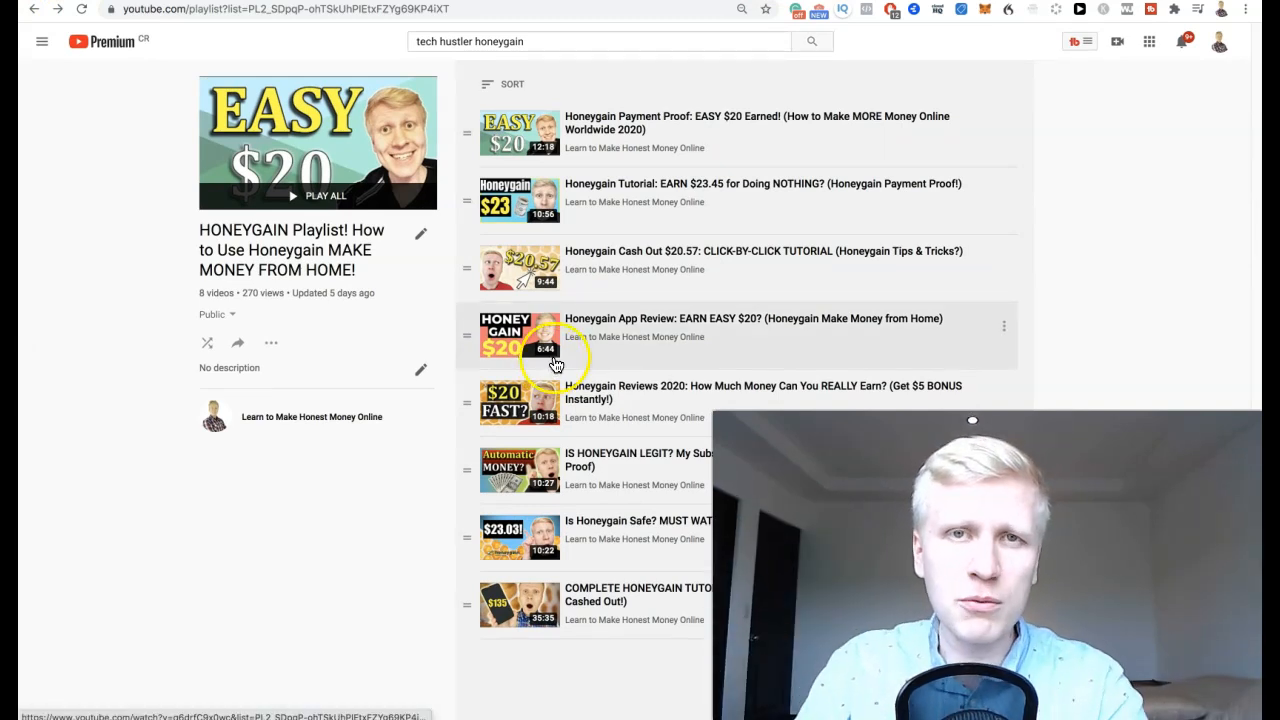
pyautogui.moveTo(648, 618)
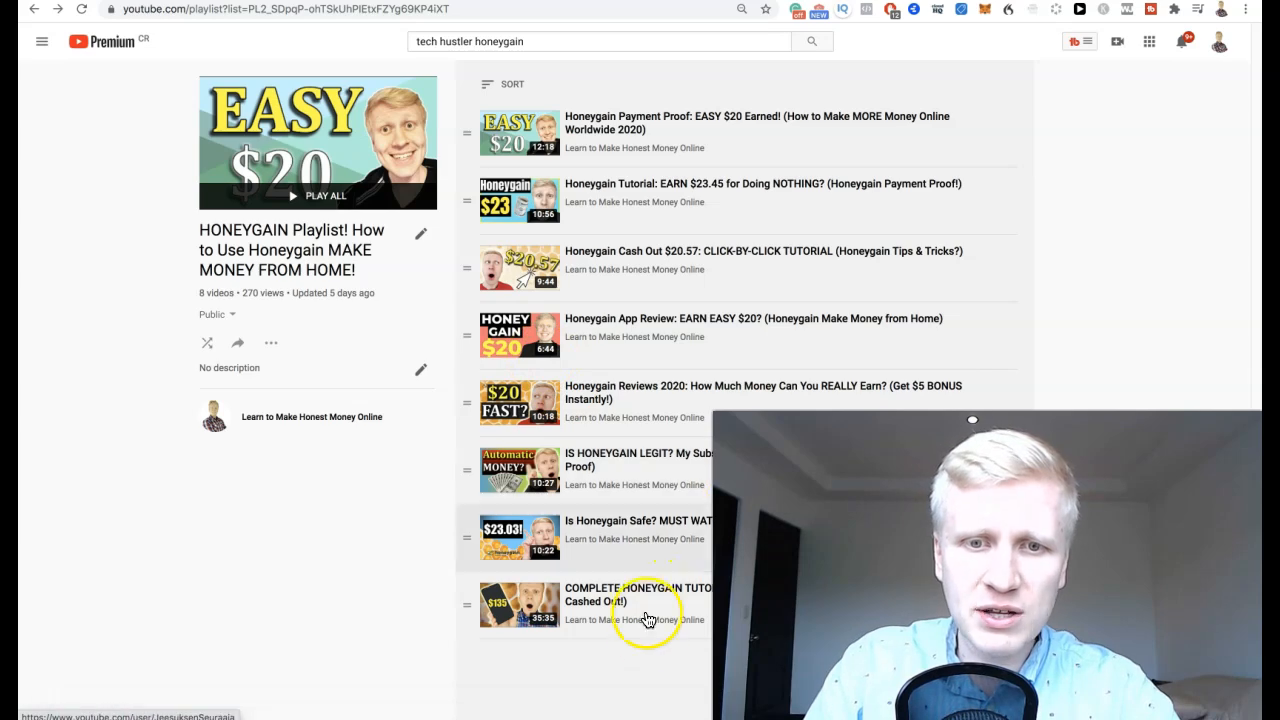
# Step: Scroll the HONEYGAIN playlist down to the Honeygain Reviews 2020 video
pyautogui.scroll(-3)
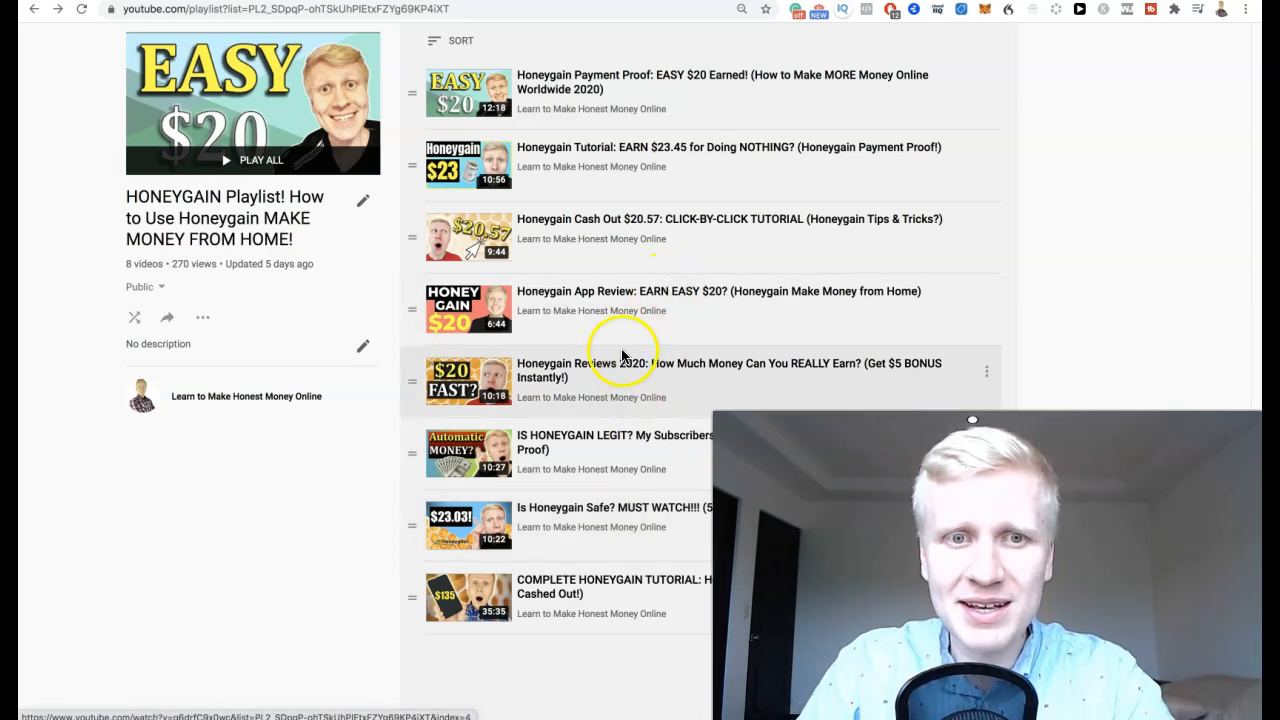
pyautogui.scroll(-3)
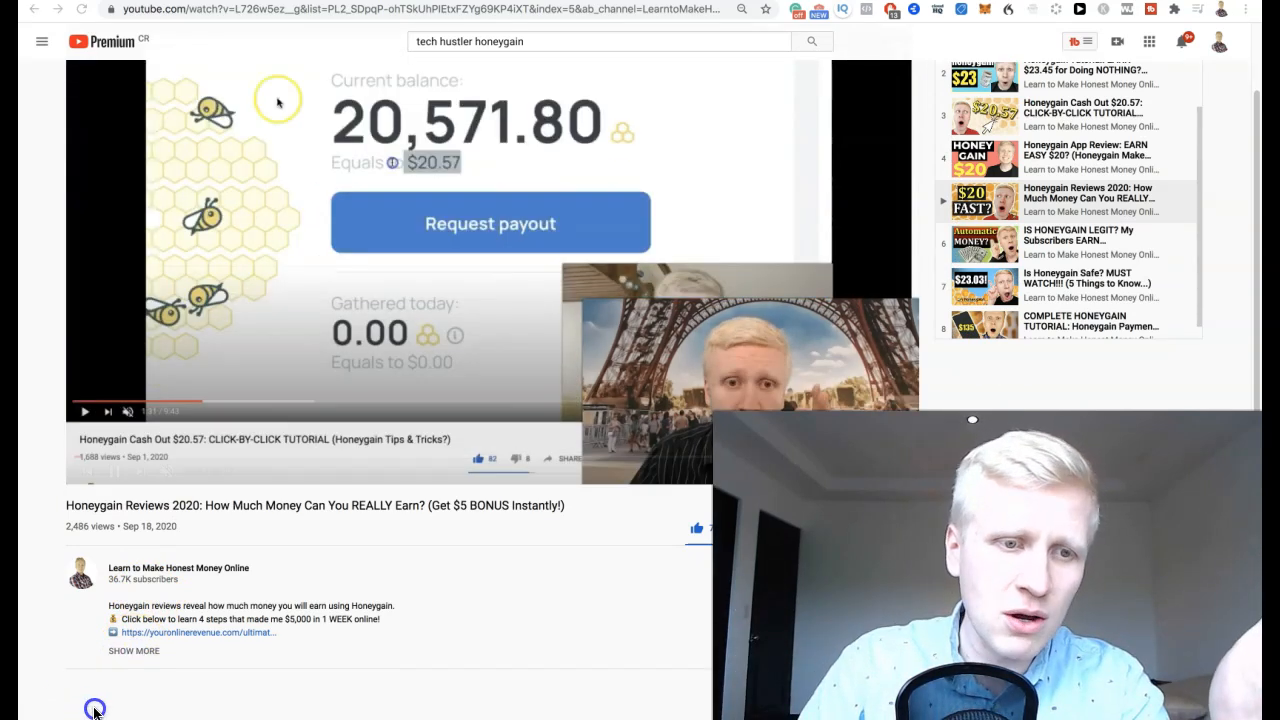
# Step: Expand the video description via SHOW MORE and scroll through its Honeygain links and earning tips
pyautogui.scroll(-3)
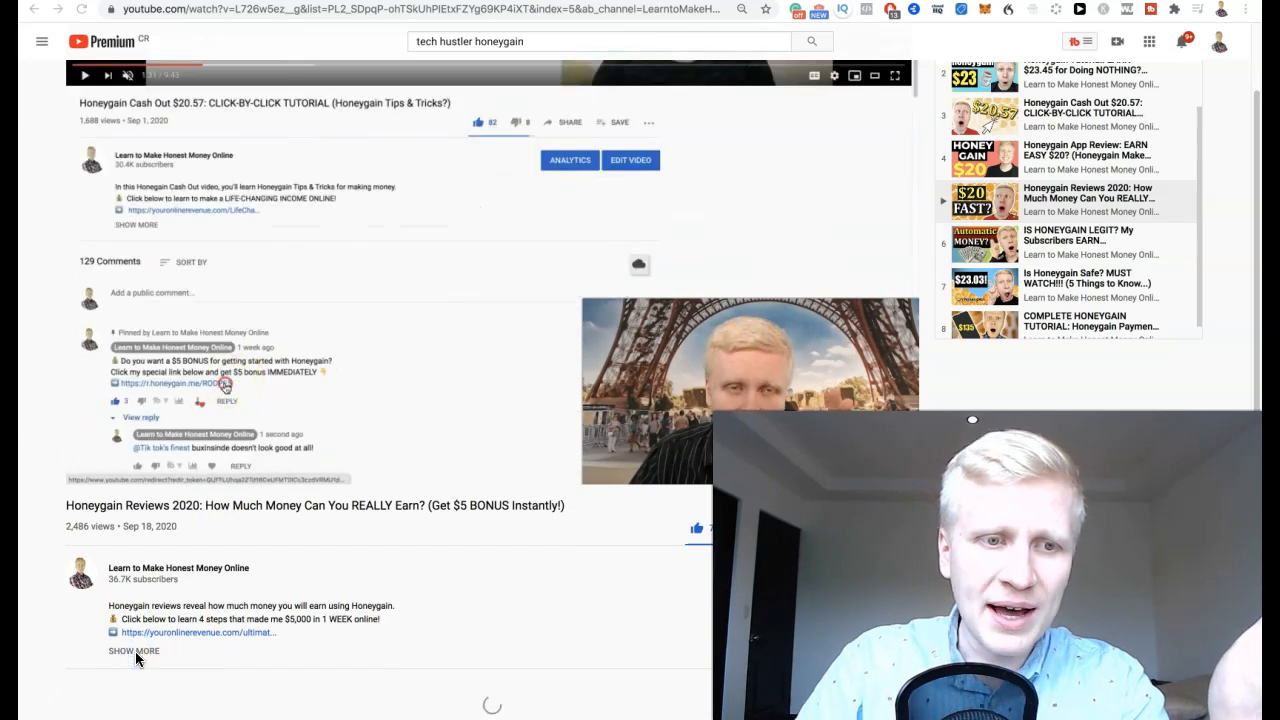
pyautogui.scroll(-3)
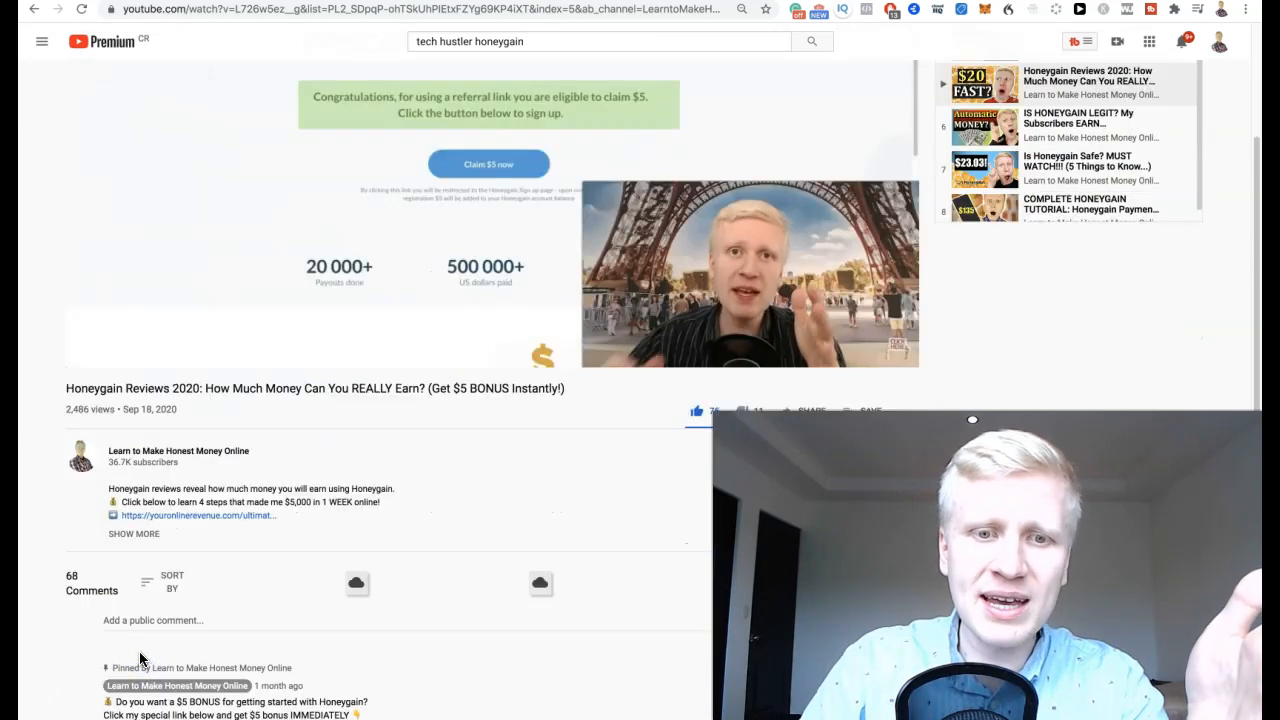
pyautogui.click(132, 532)
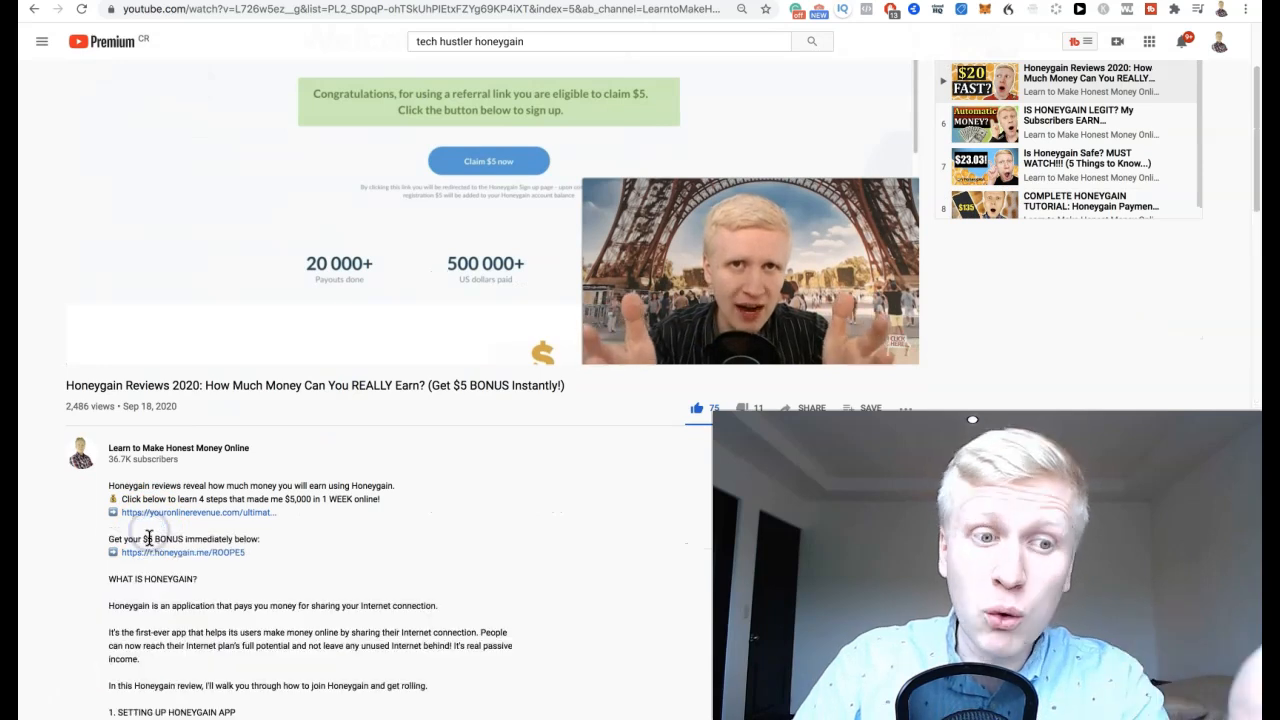
pyautogui.scroll(-3)
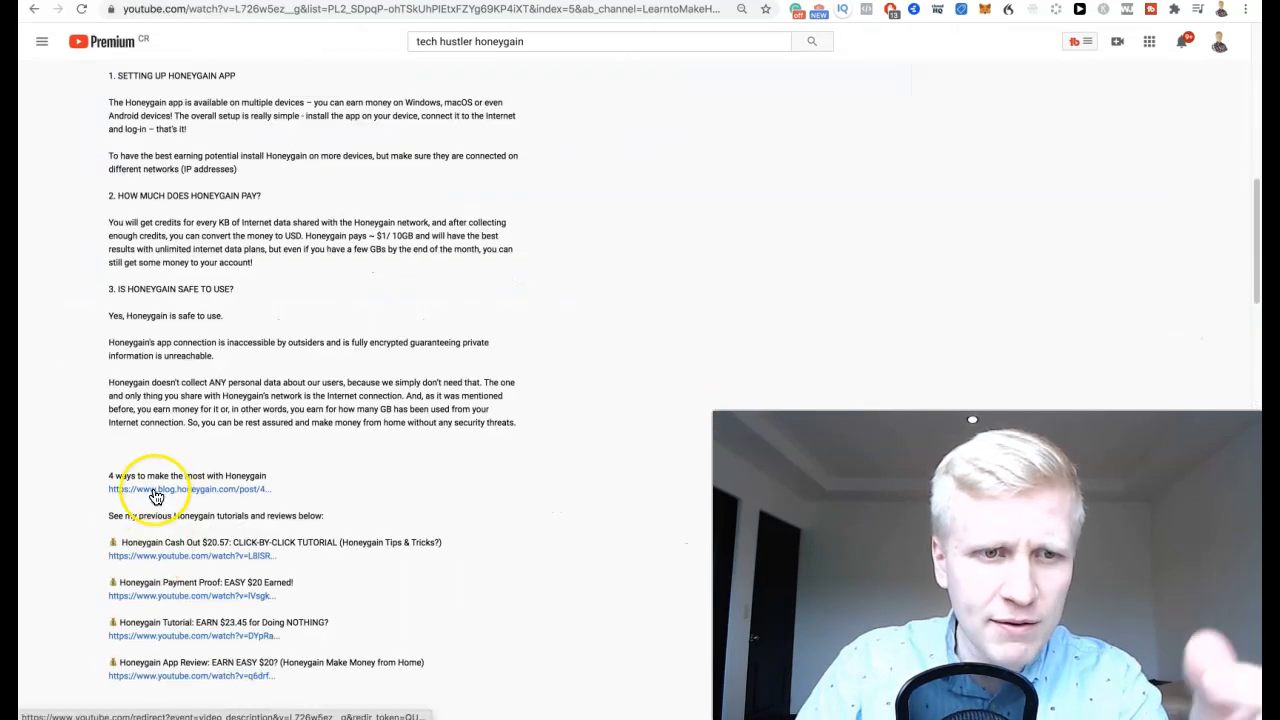
pyautogui.scroll(-3)
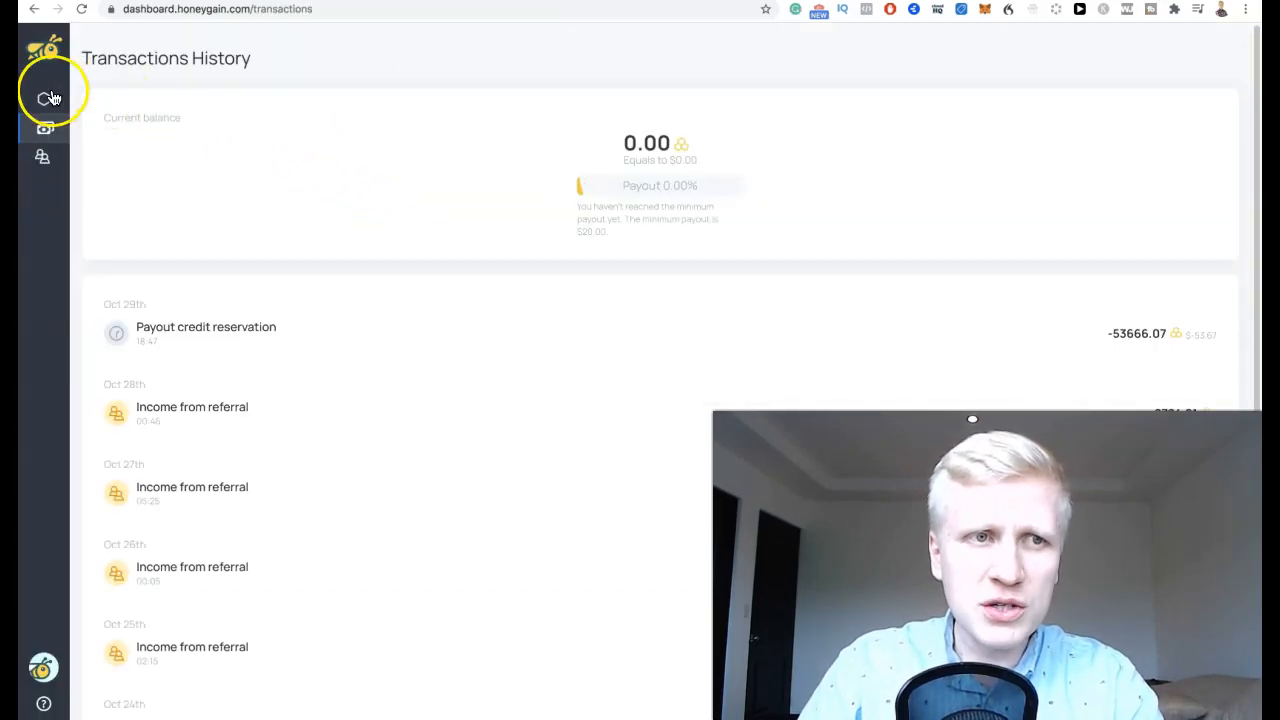
# Step: Select the sidebar icon in the Honeygain dashboard to reach the transactions history
pyautogui.click(44, 96)
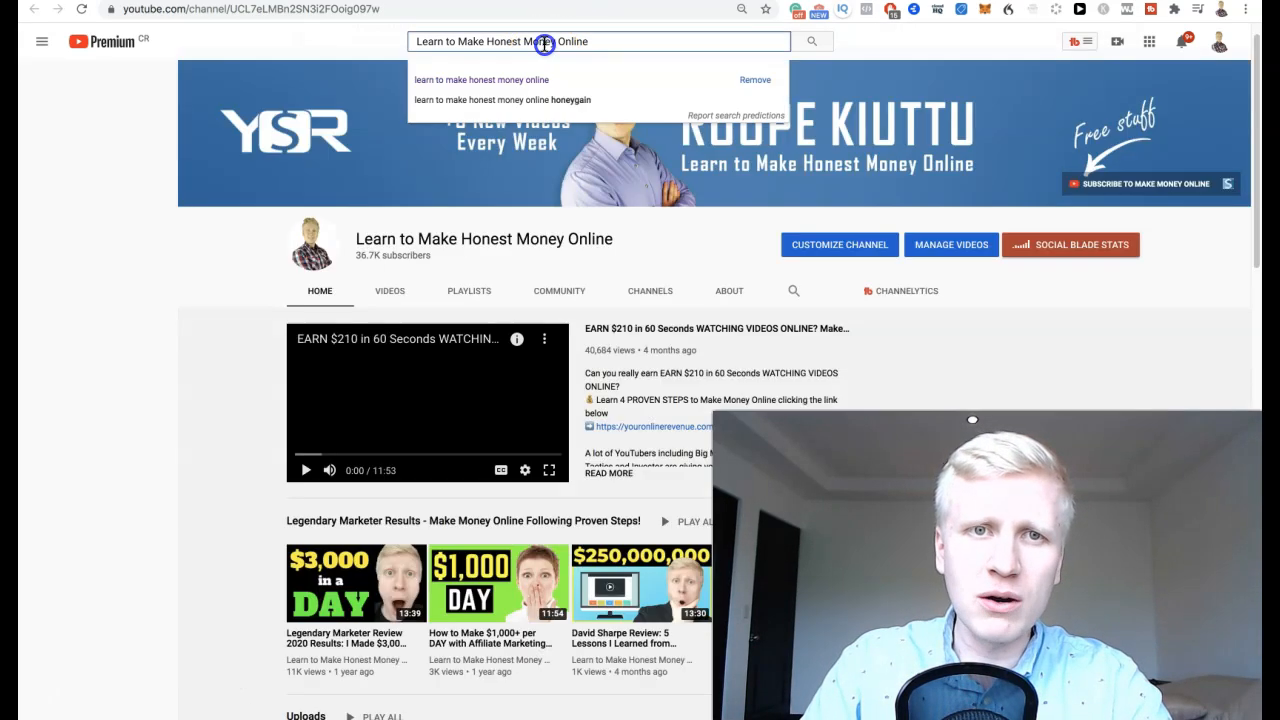
# Step: Enter 'honeygain review' into the YouTube search bar
pyautogui.write('honeygain review')
pyautogui.write('1000')
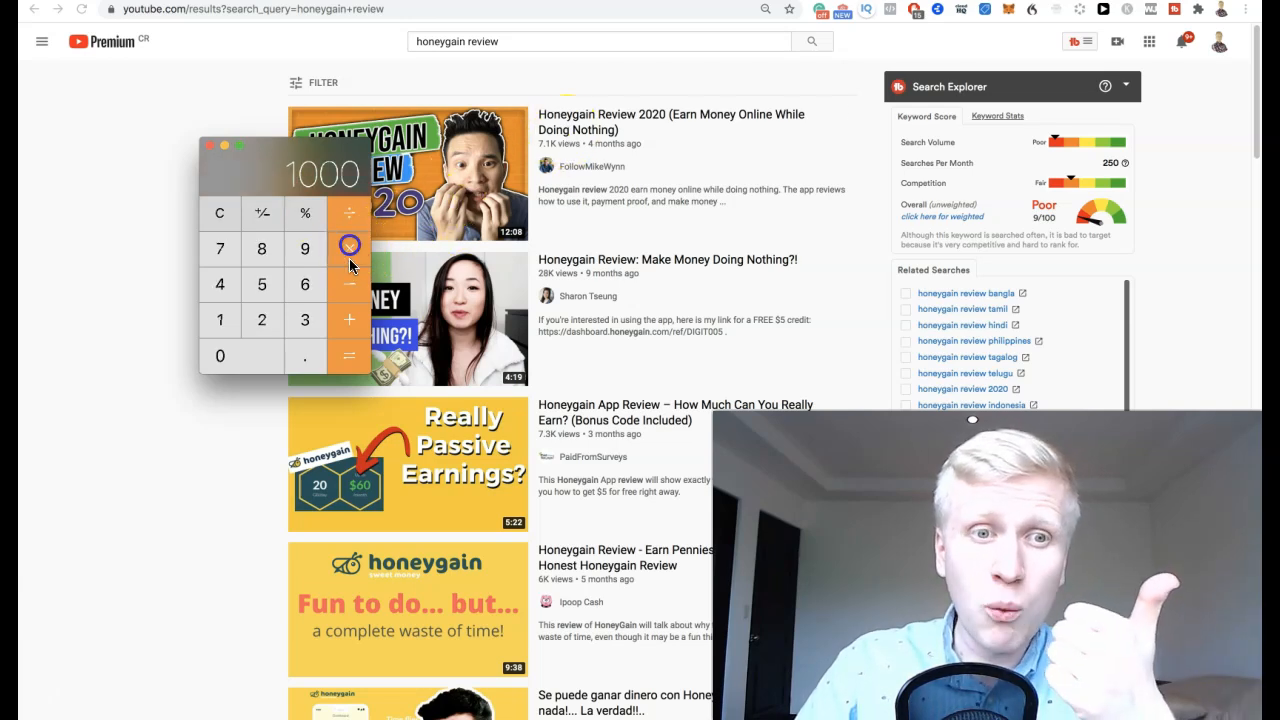
# Step: Multiply 5000 by 5 in Calculator to reach 25000
pyautogui.click(348, 356)
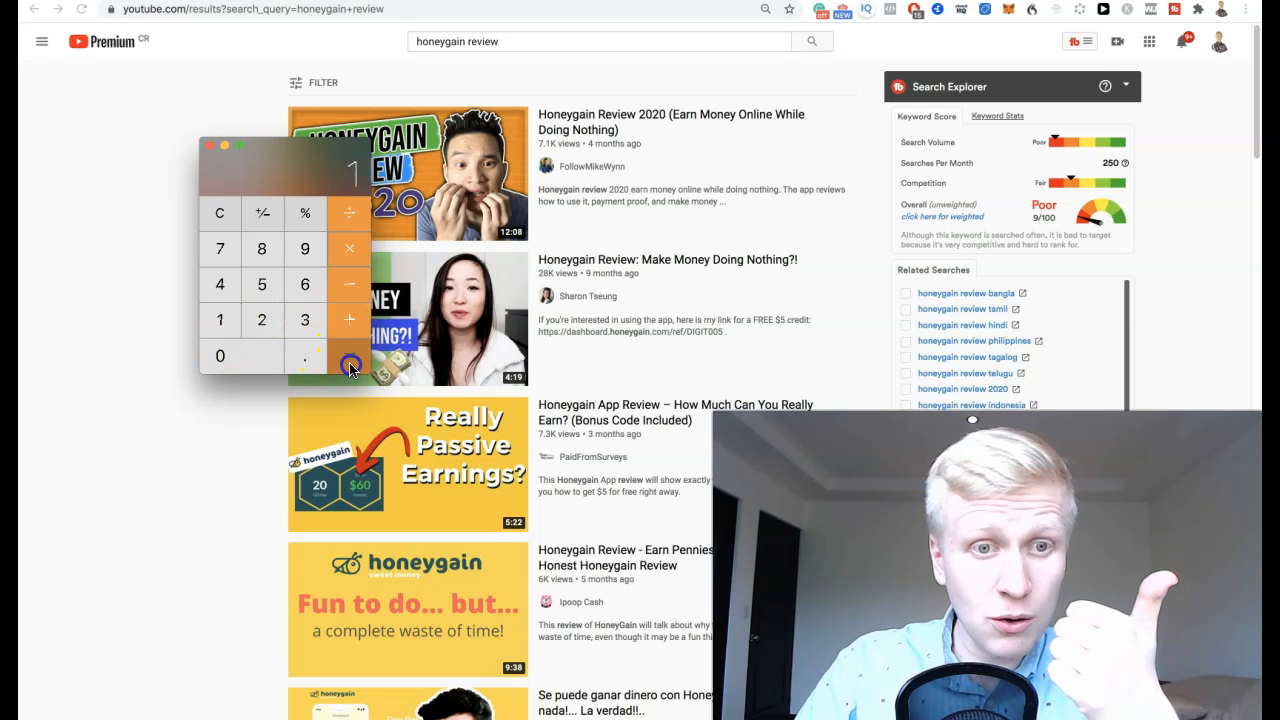
pyautogui.click(348, 356)
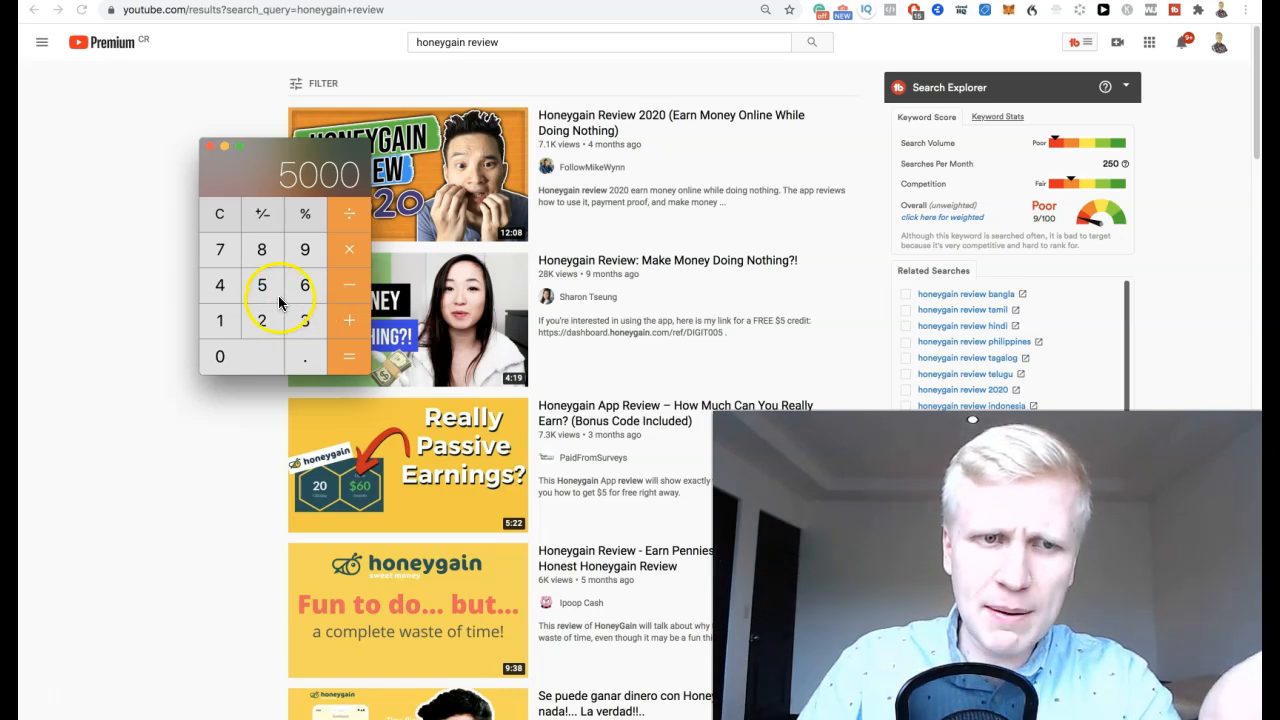
pyautogui.click(220, 212)
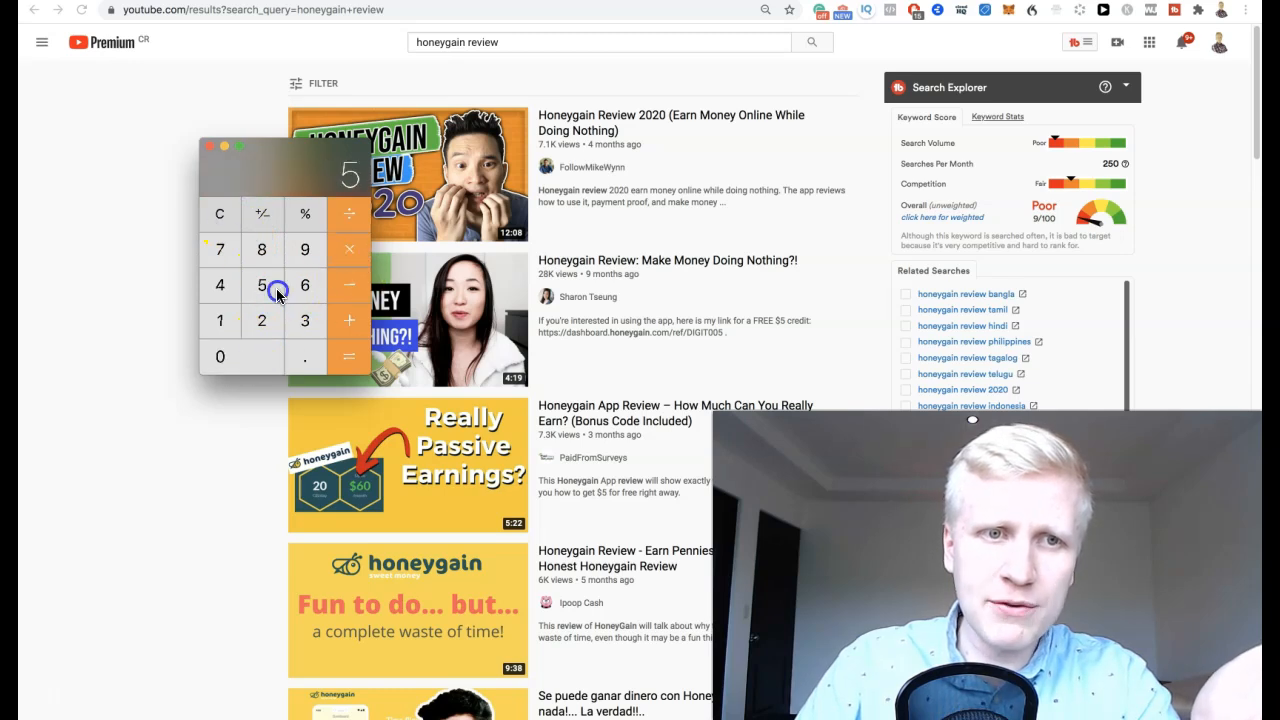
pyautogui.click(348, 356)
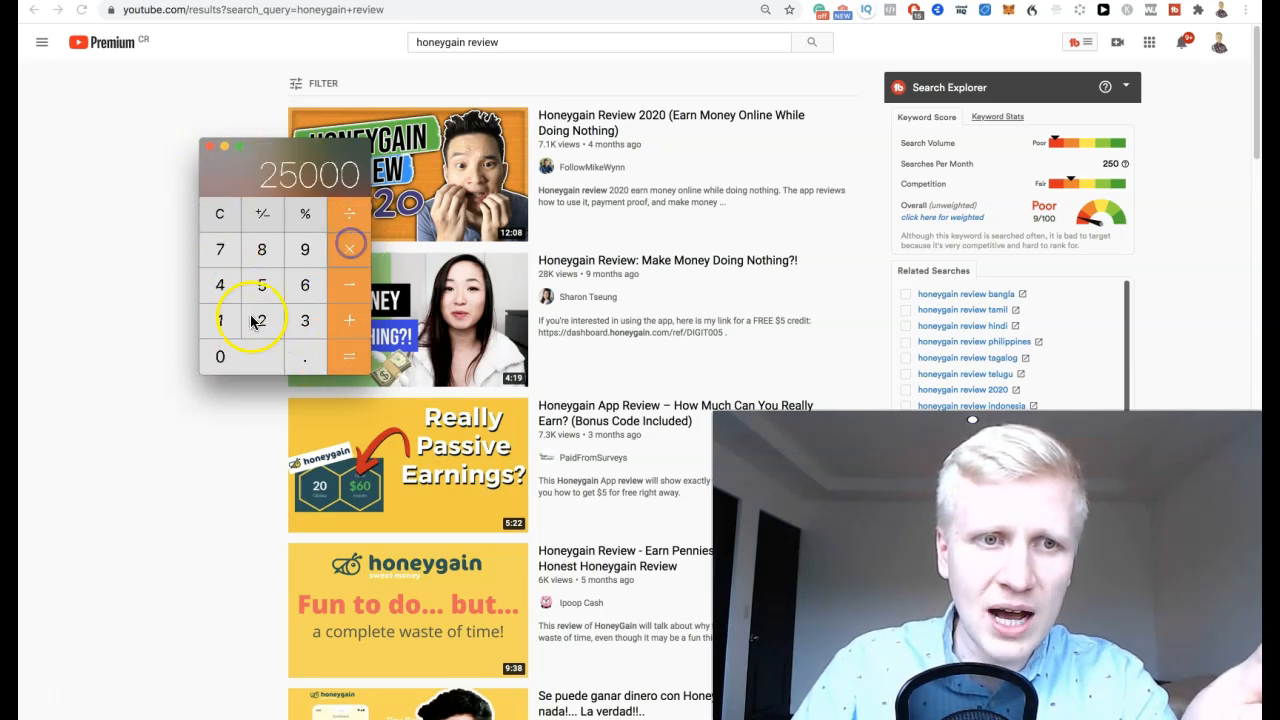
pyautogui.click(348, 356)
pyautogui.write('sc')
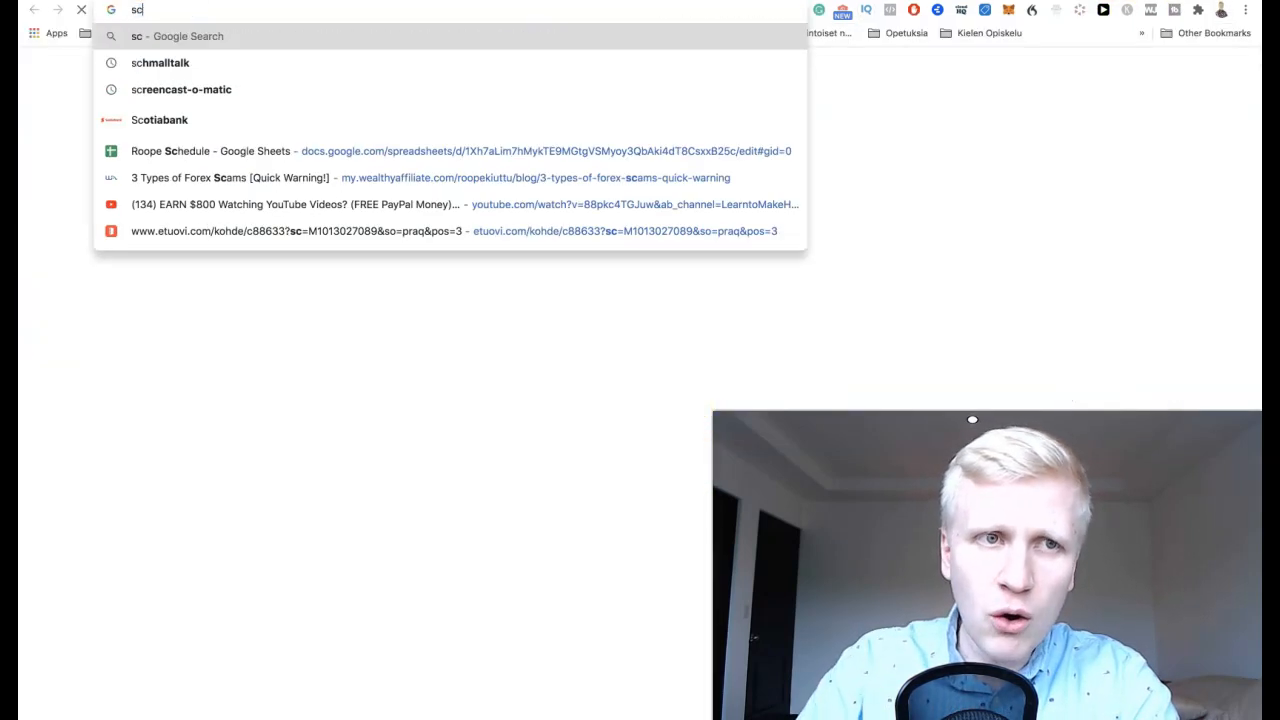
# Step: Go to the Screencast-O-Matic homepage via the 'sc' address suggestion
pyautogui.click(180, 88)
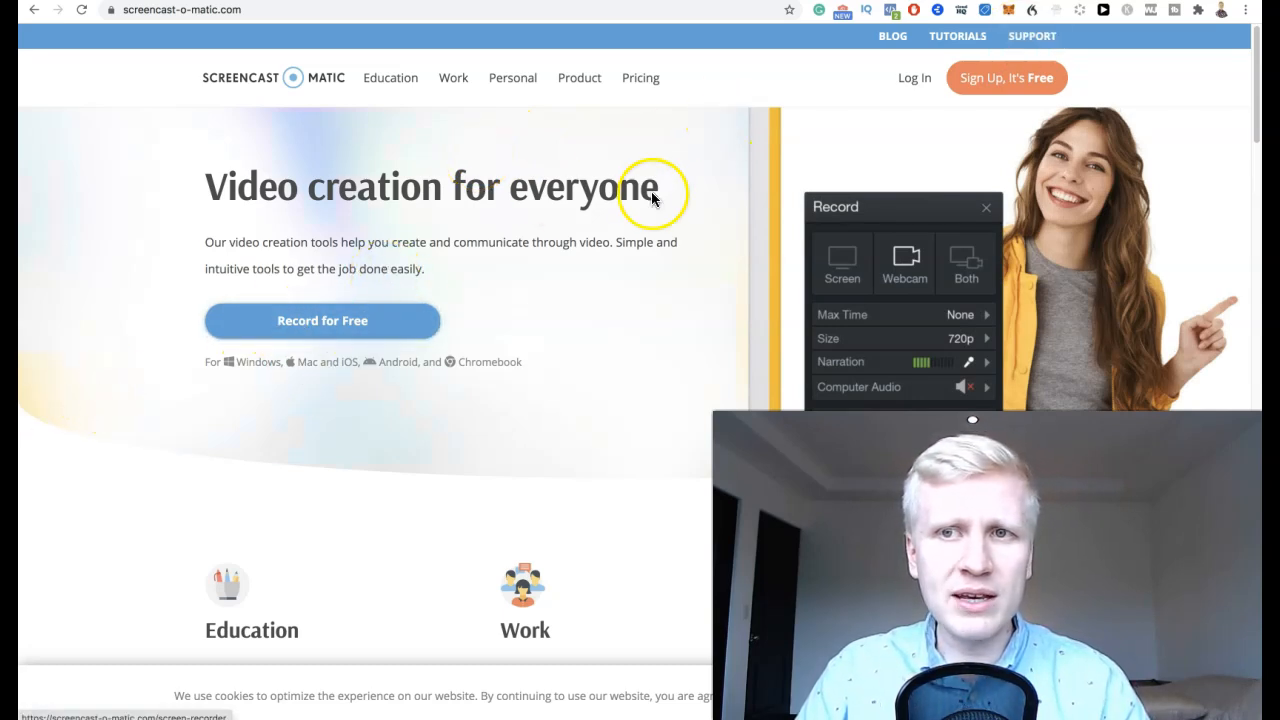
pyautogui.moveTo(536, 392)
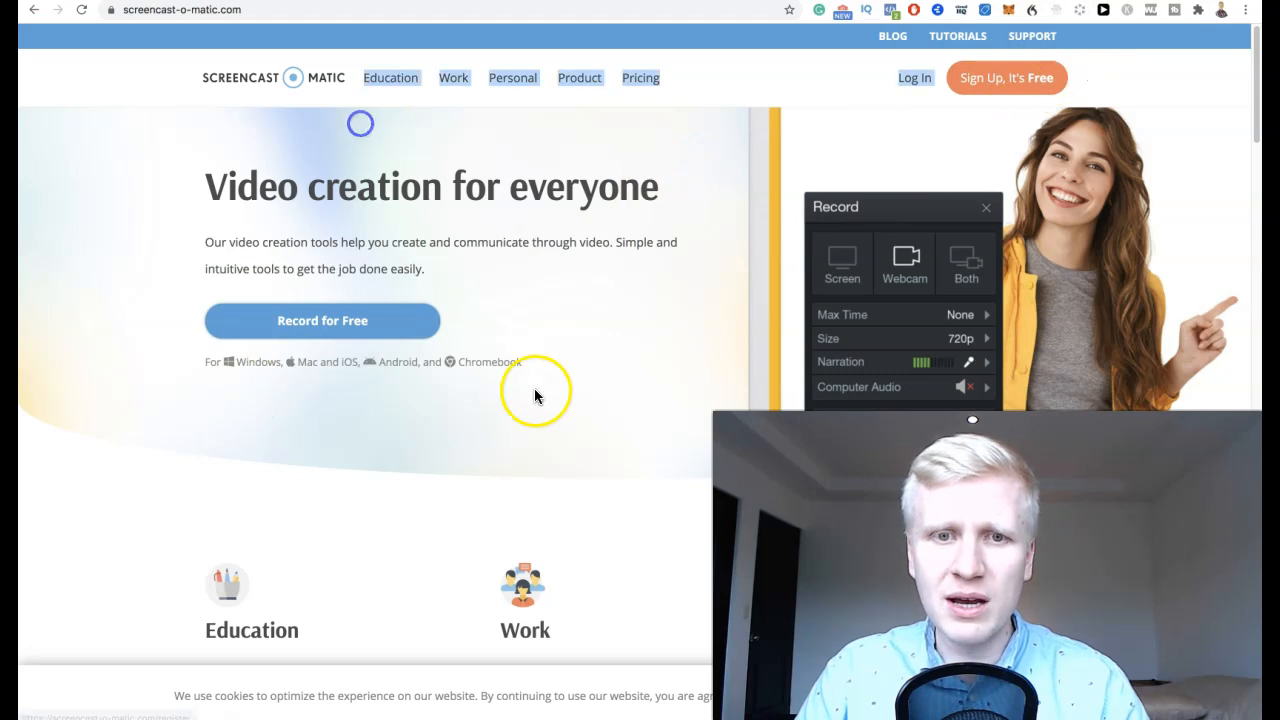
pyautogui.moveTo(780, 376)
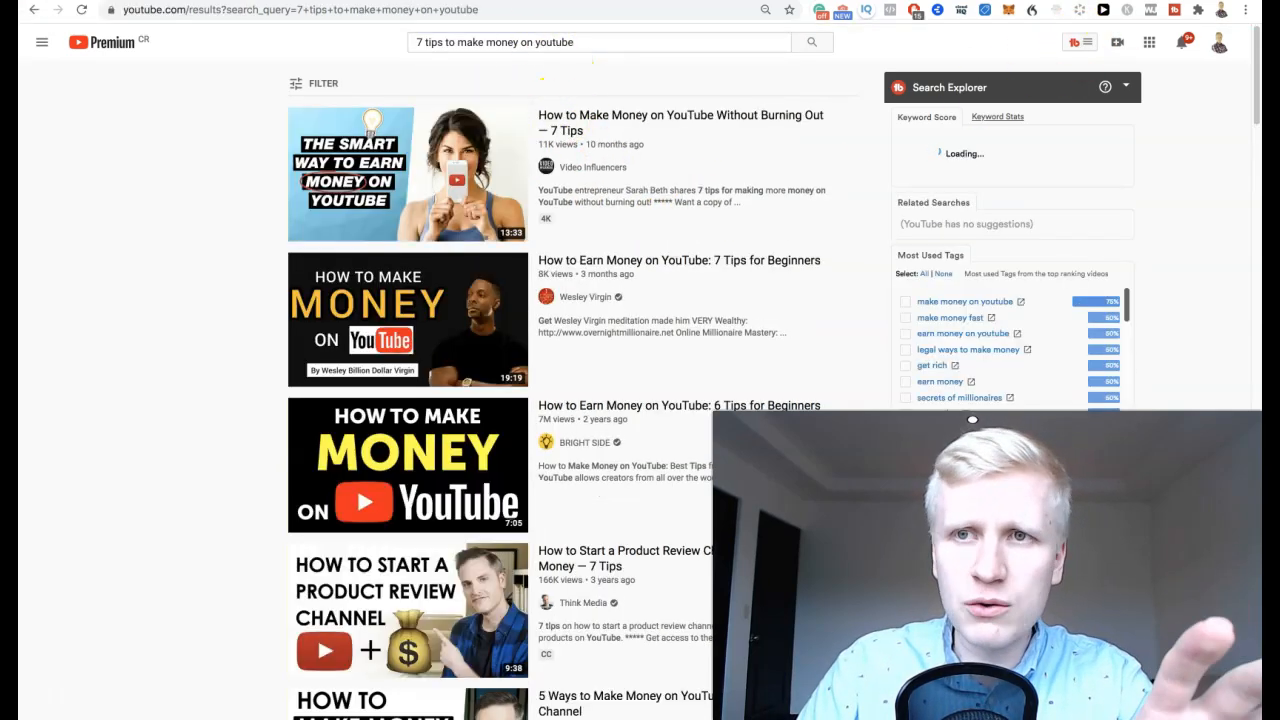
# Step: Scroll the '7 tips to make money on youtube' results toward the channel link
pyautogui.scroll(-3)
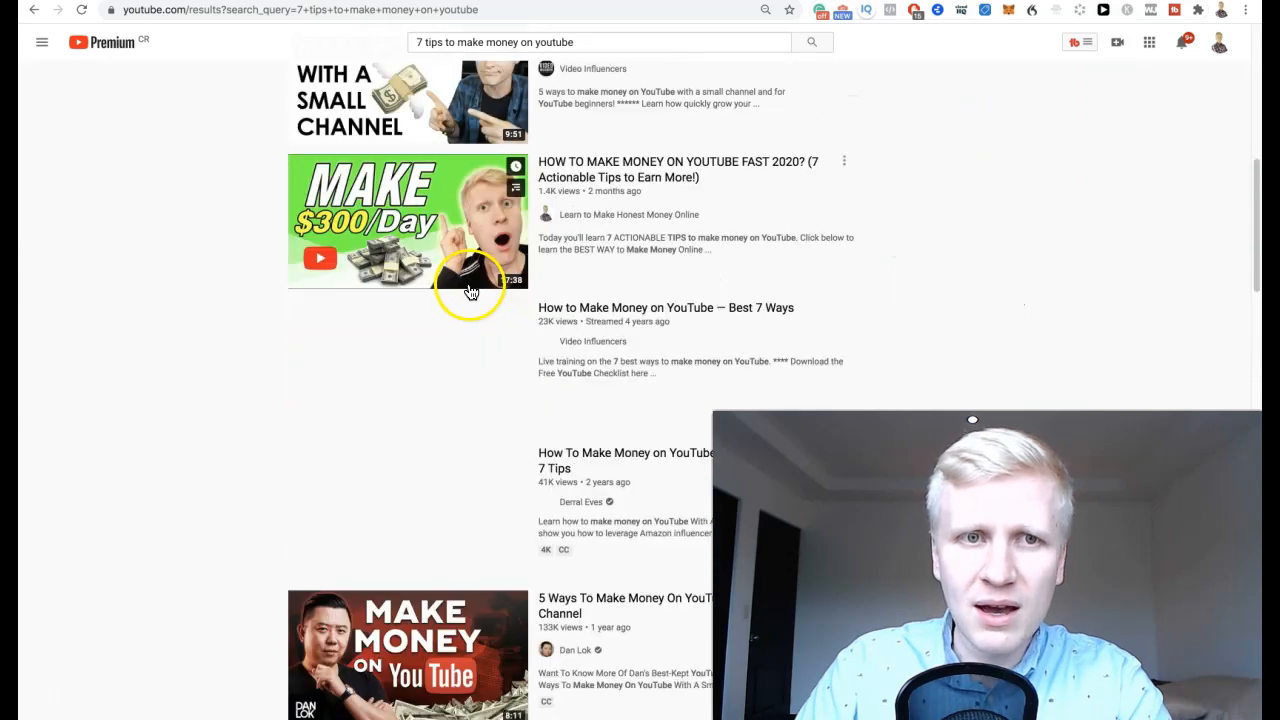
pyautogui.scroll(-3)
pyautogui.write('m')
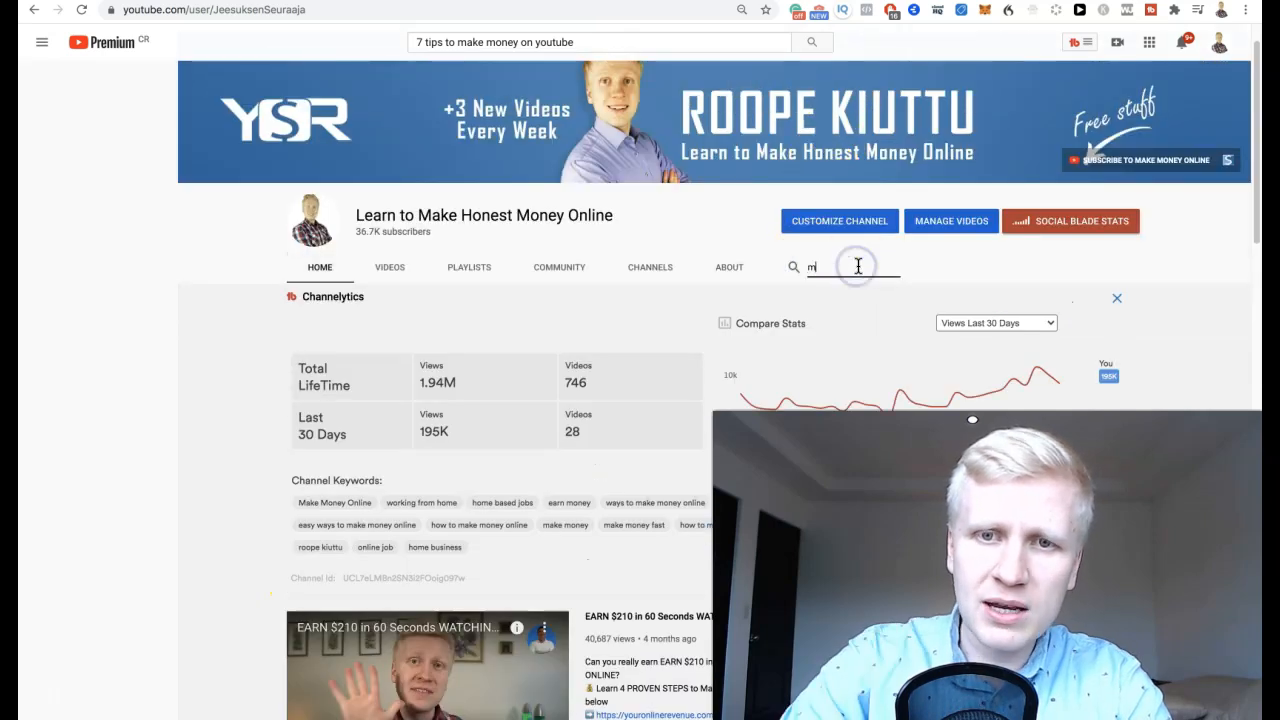
# Step: Search the channel for 'make money blogging' and open the 7 Steps beginner blogger video
pyautogui.write('ake money blogging')
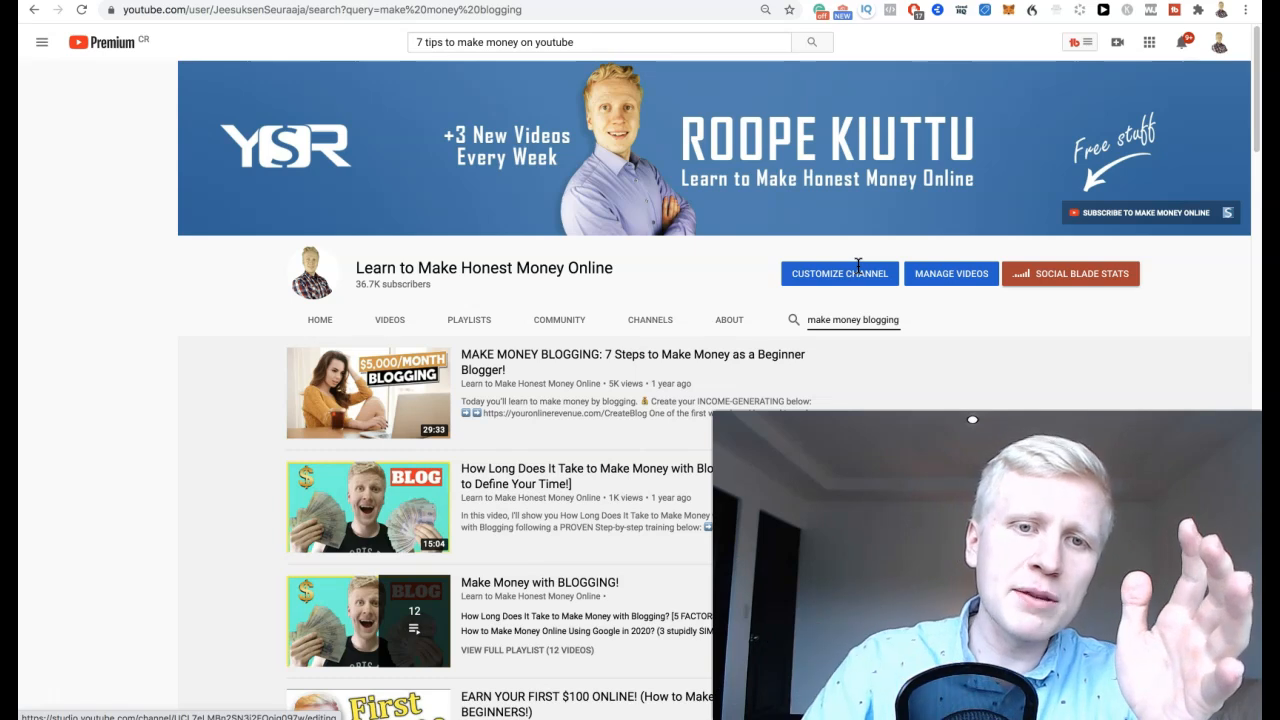
pyautogui.click(484, 354)
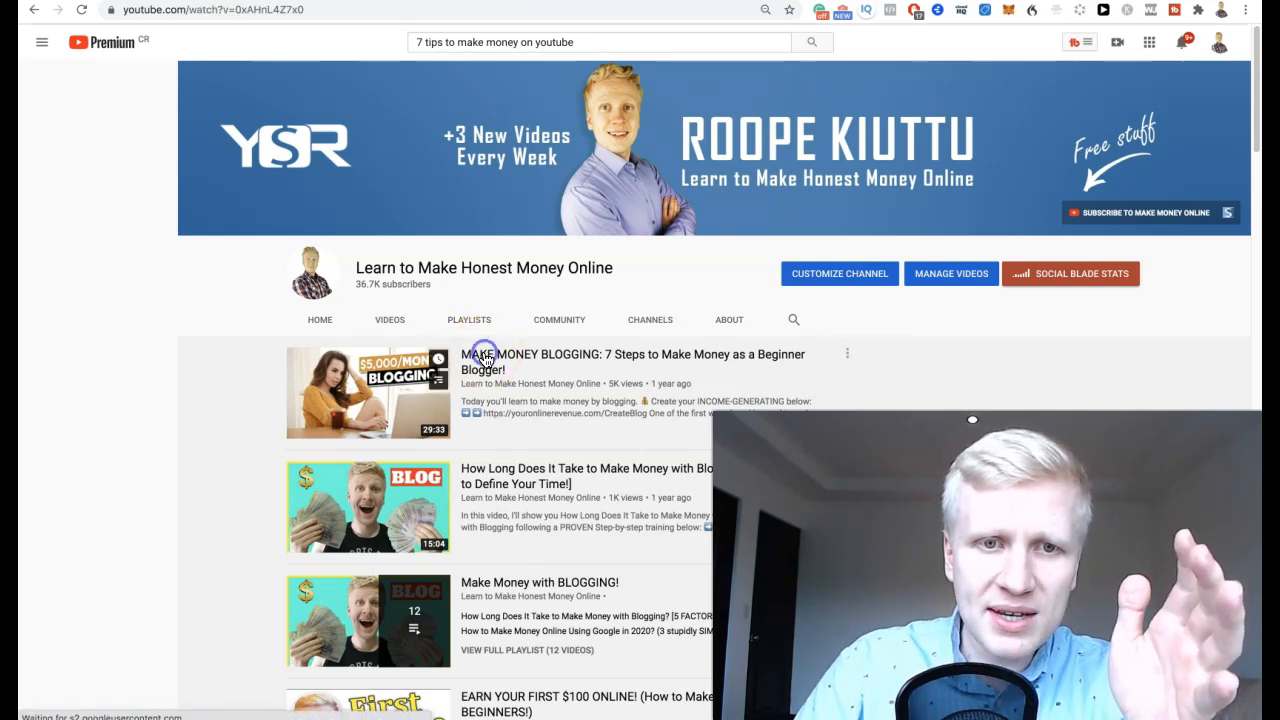
pyautogui.click(488, 362)
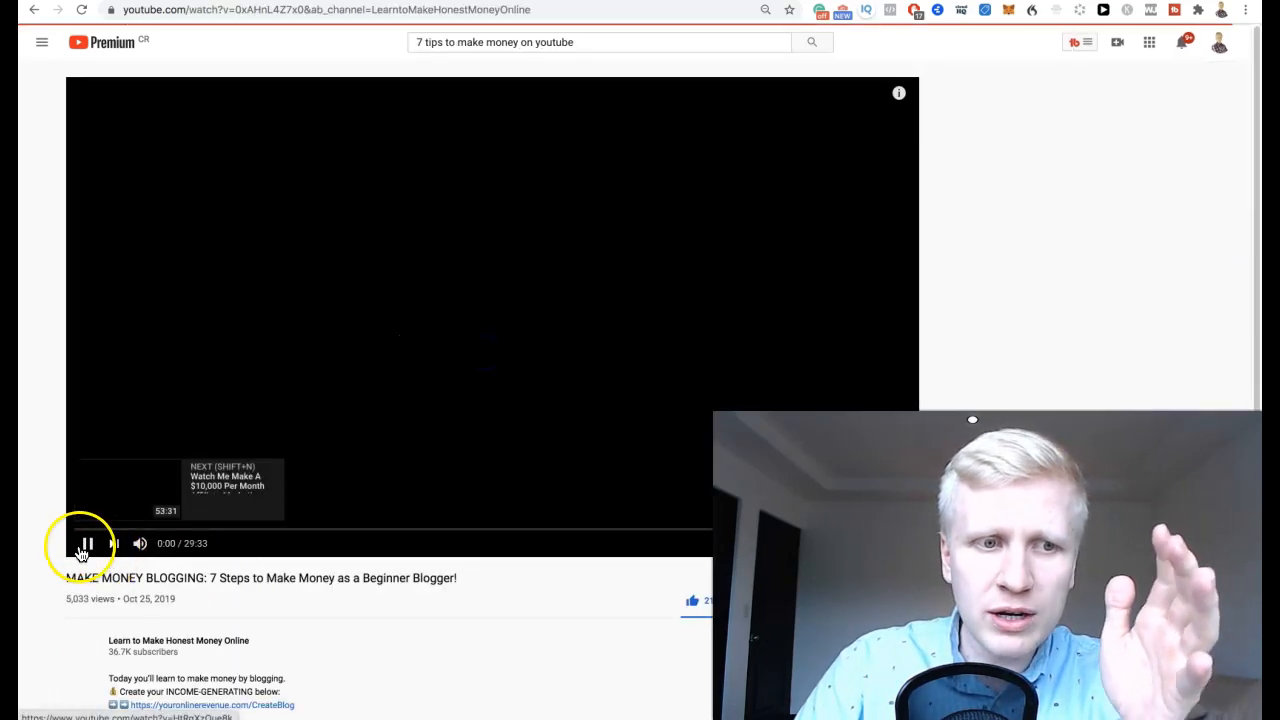
# Step: Pause, resume and pause the blogging video's playback
pyautogui.click(86, 544)
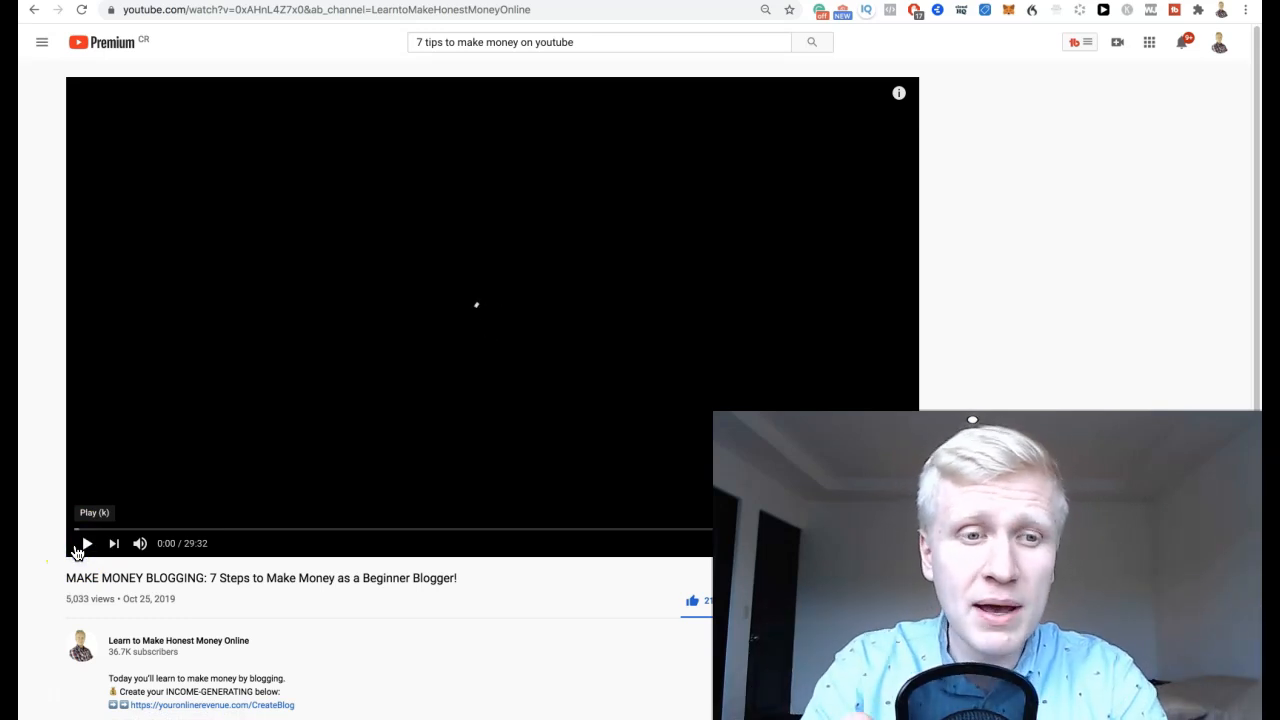
pyautogui.click(80, 528)
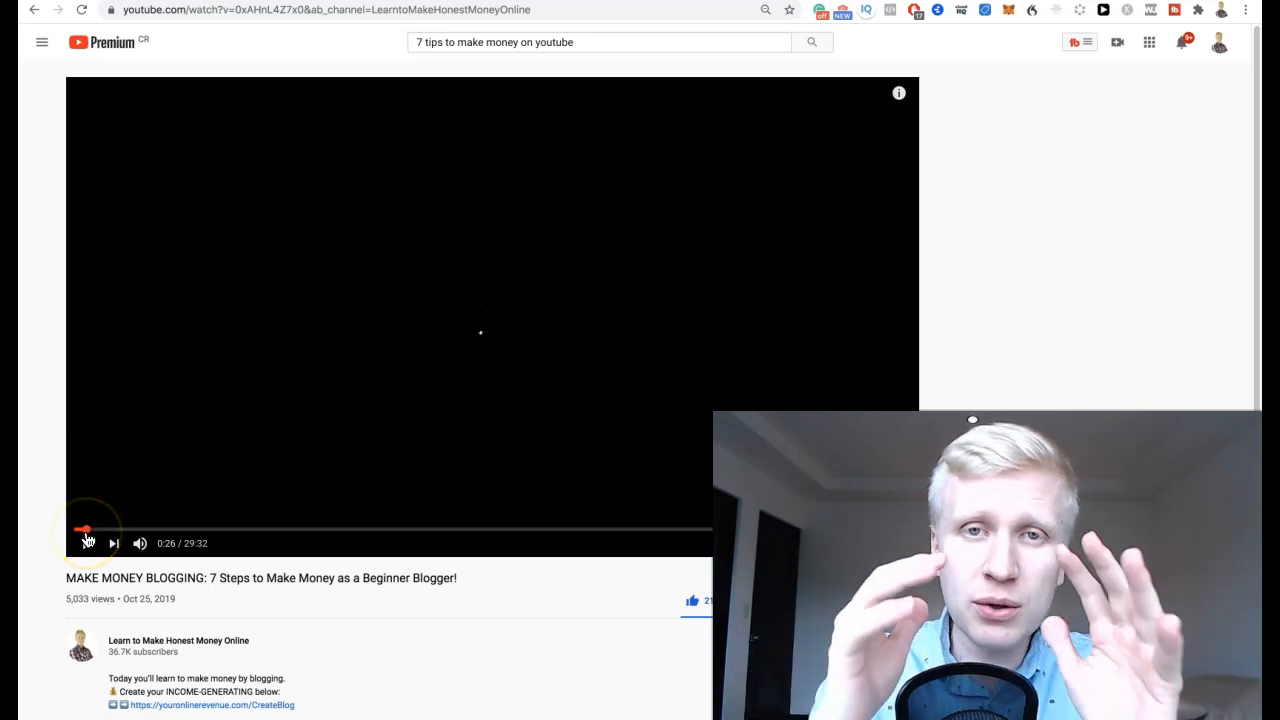
pyautogui.click(84, 544)
pyautogui.write('honeygain')
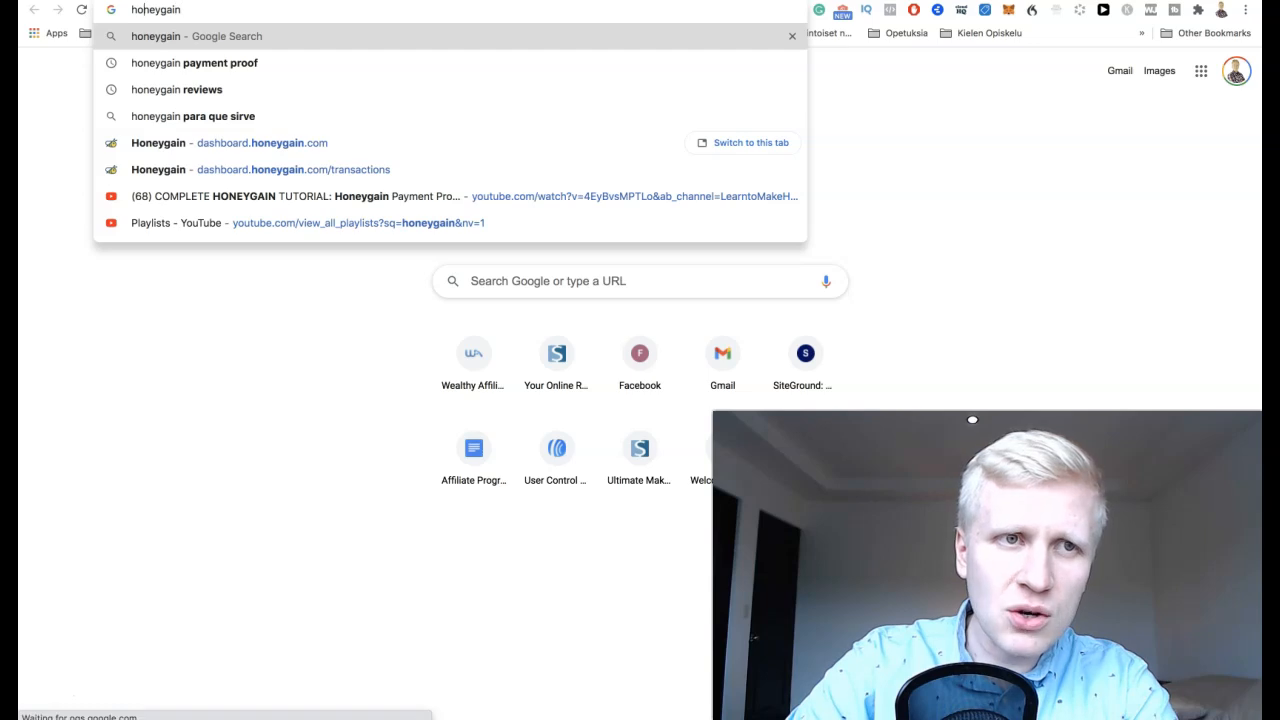
# Step: Search Google for 'is honeygain legit' and scroll the legitimacy results
pyautogui.write('is honeygain legit')
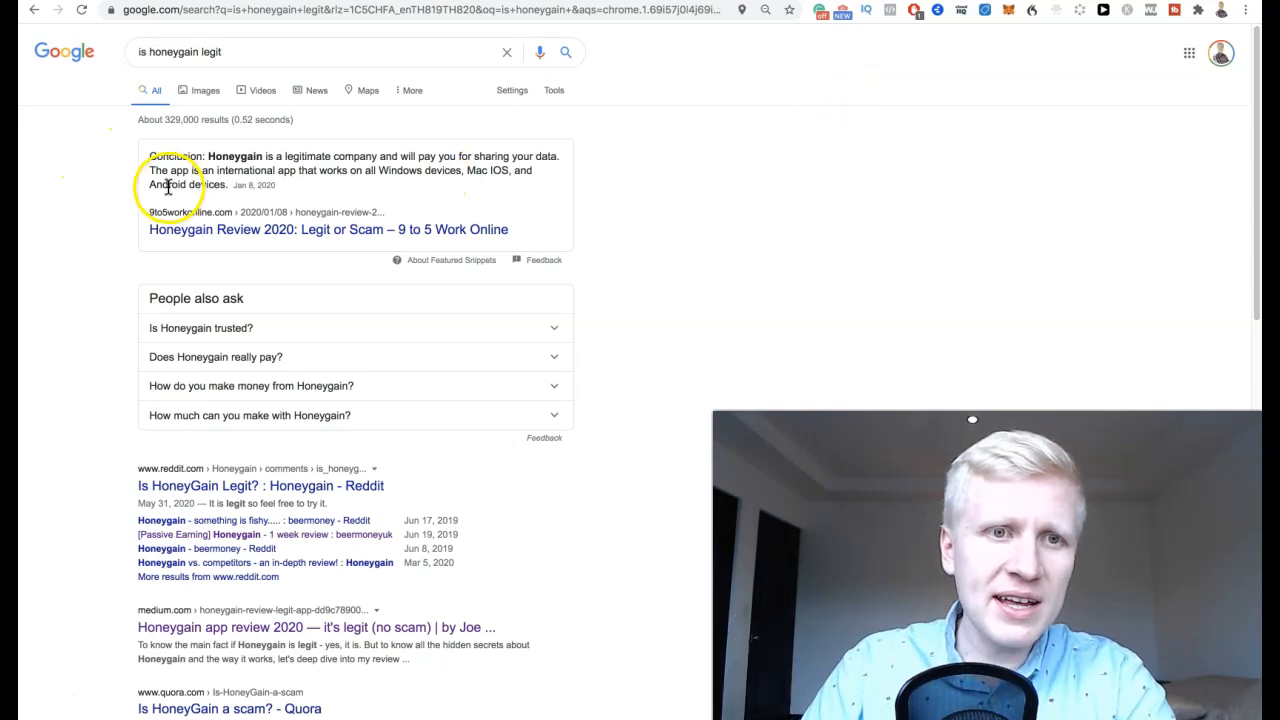
pyautogui.scroll(-3)
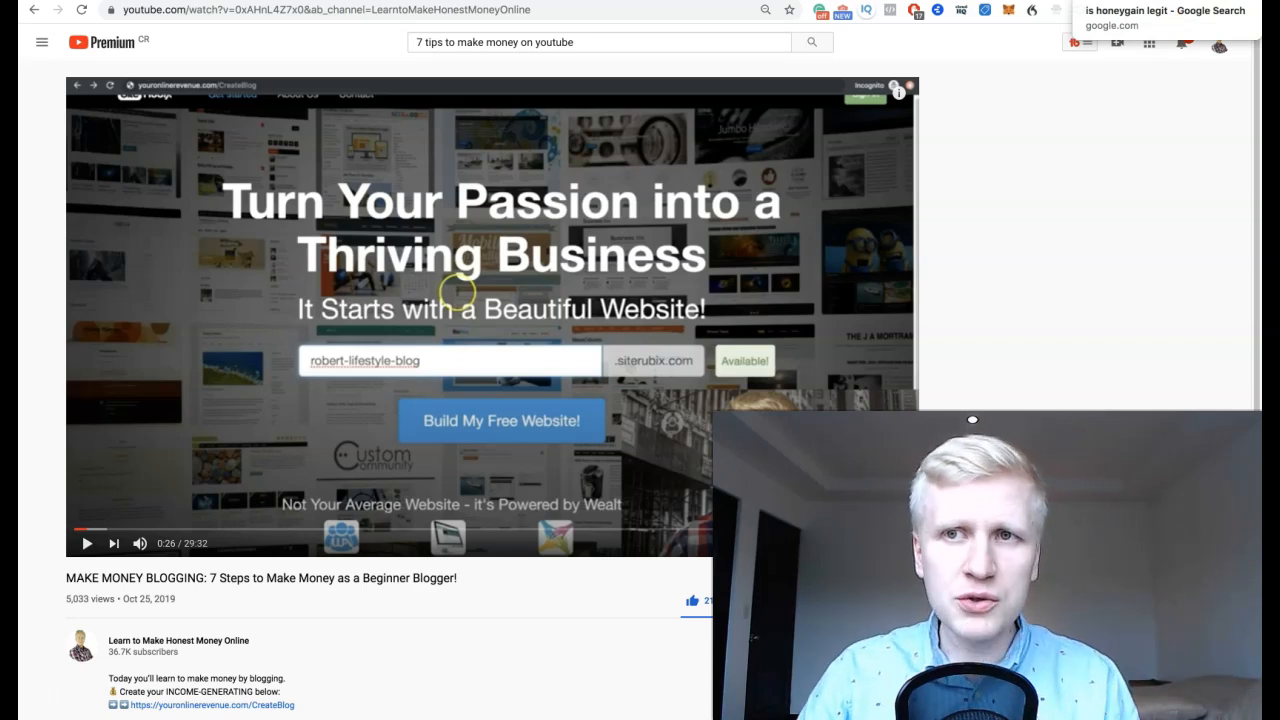
pyautogui.click(1164, 12)
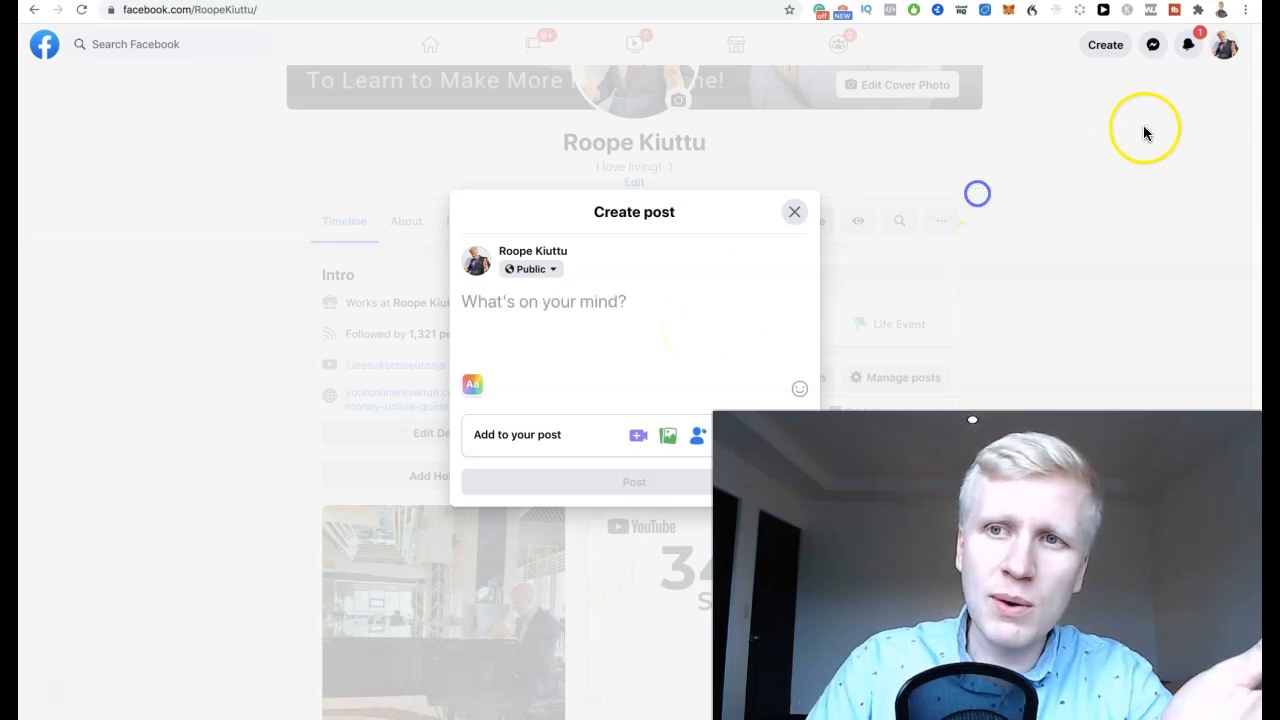
# Step: Switch to the Facebook profile tab with the Create post dialog
pyautogui.click(1188, 44)
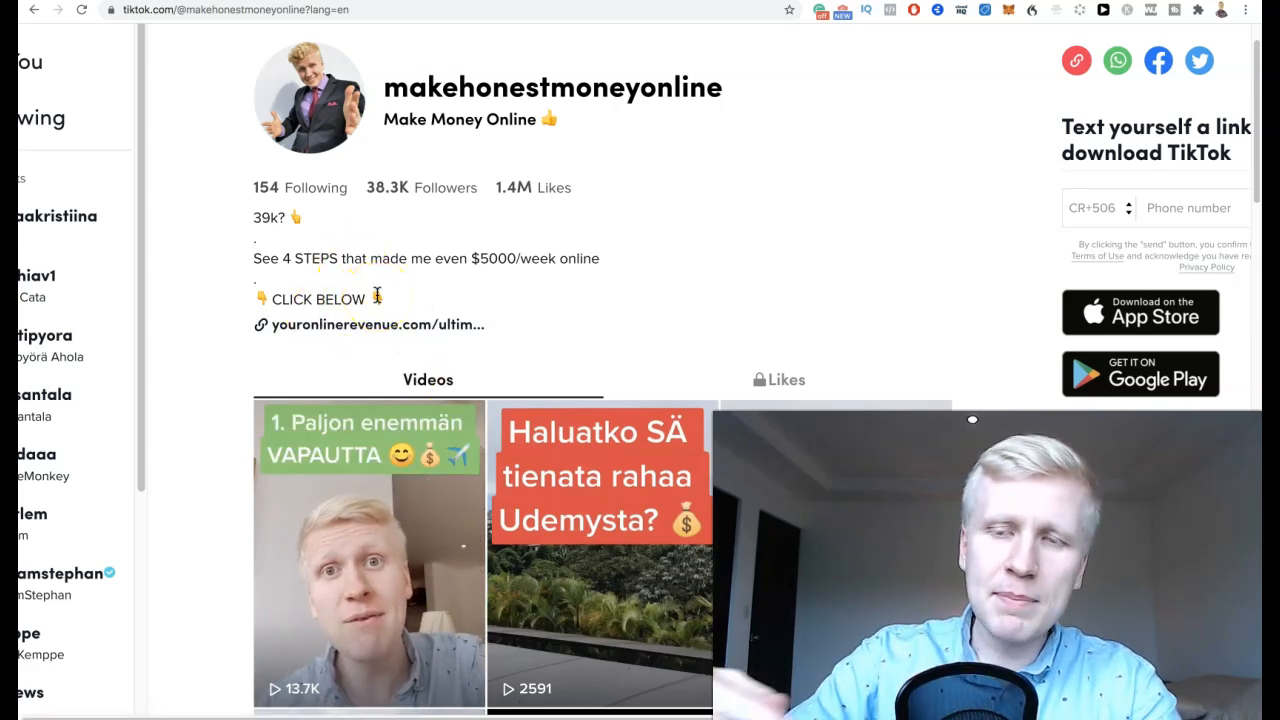
# Step: Scroll the makehonestmoneyonline TikTok profile's videos and return to it after Facebook
pyautogui.scroll(-3)
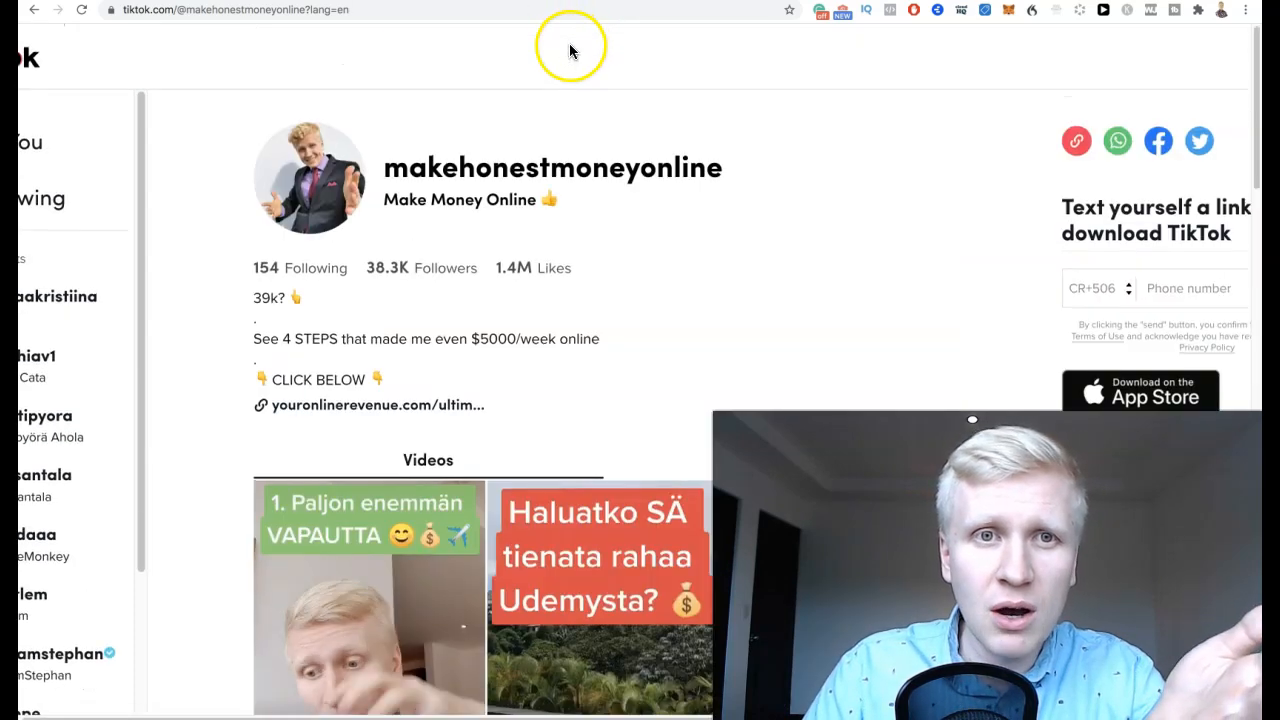
pyautogui.scroll(-3)
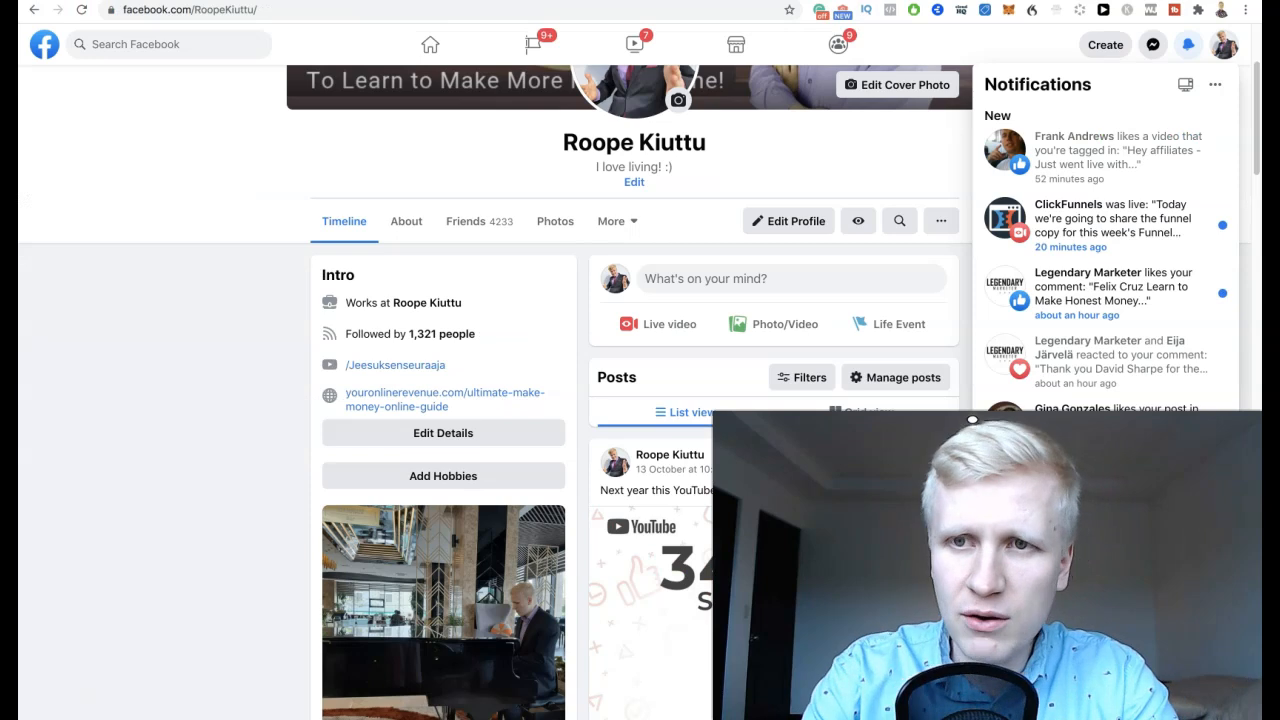
pyautogui.click(1188, 44)
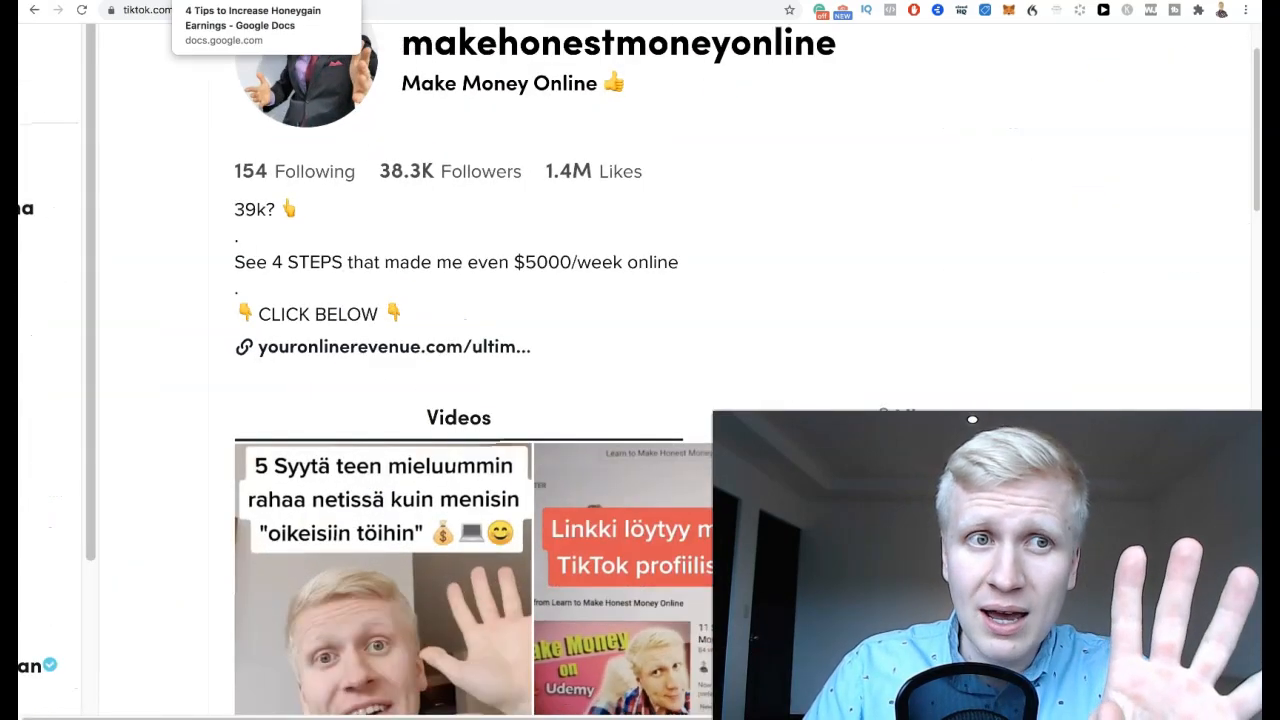
# Step: Scroll the Honeygain tips document to tip 4 on inviting friends for 10% earnings
pyautogui.click(244, 20)
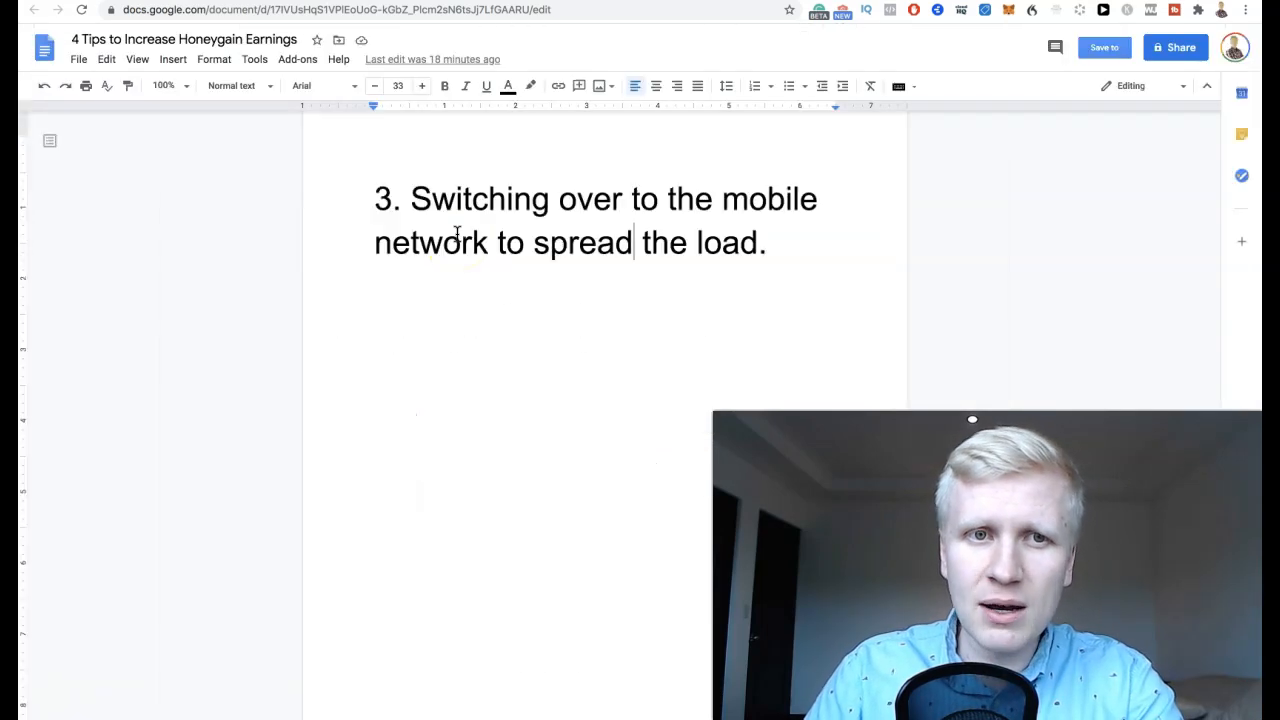
pyautogui.scroll(-3)
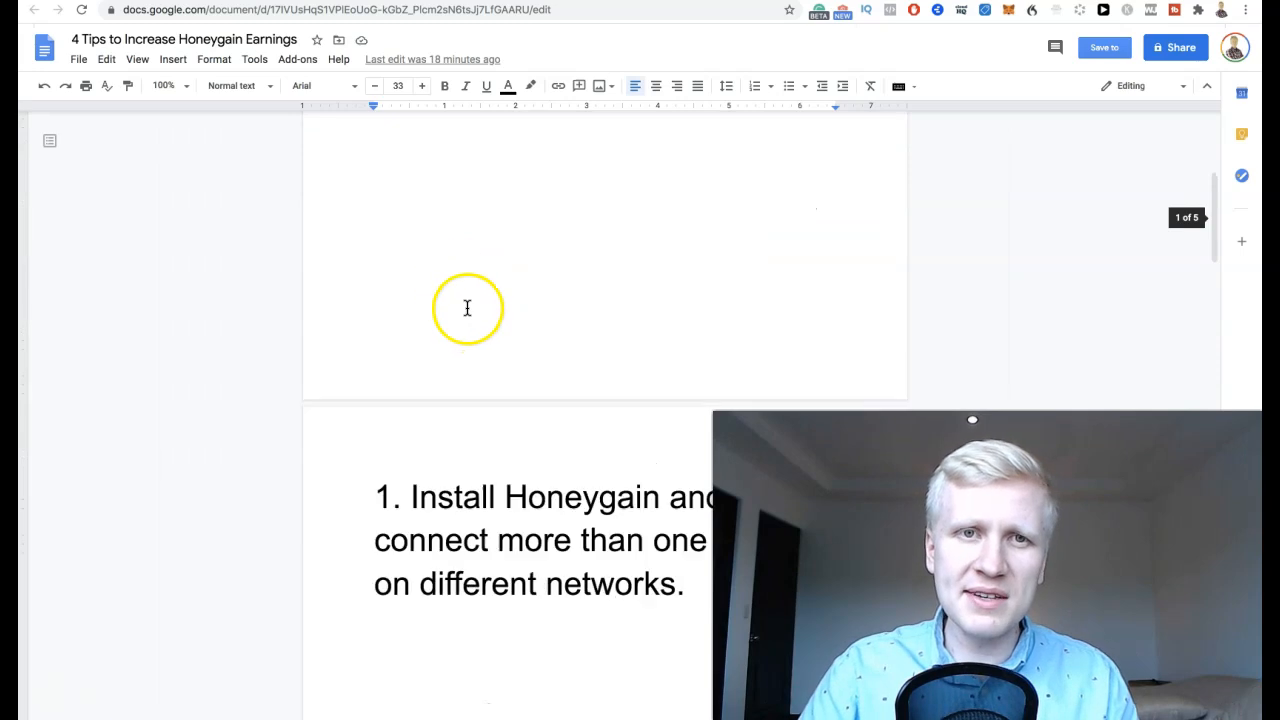
pyautogui.scroll(-3)
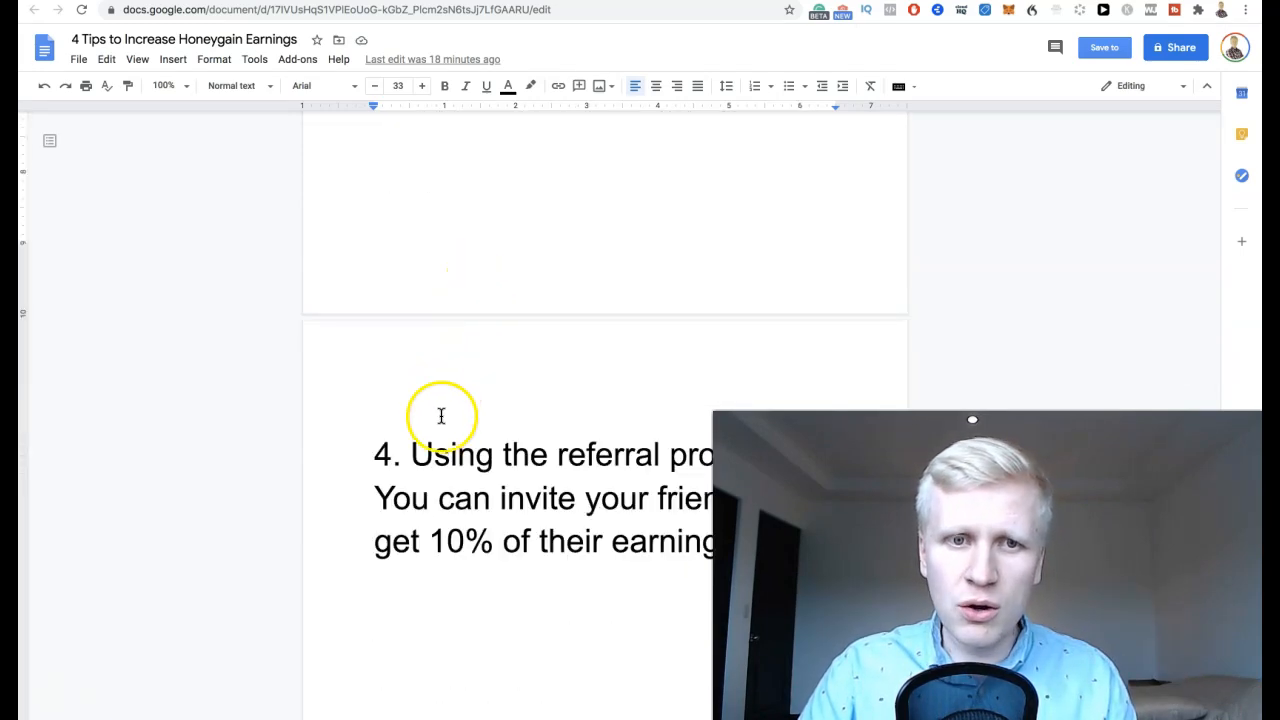
pyautogui.scroll(-3)
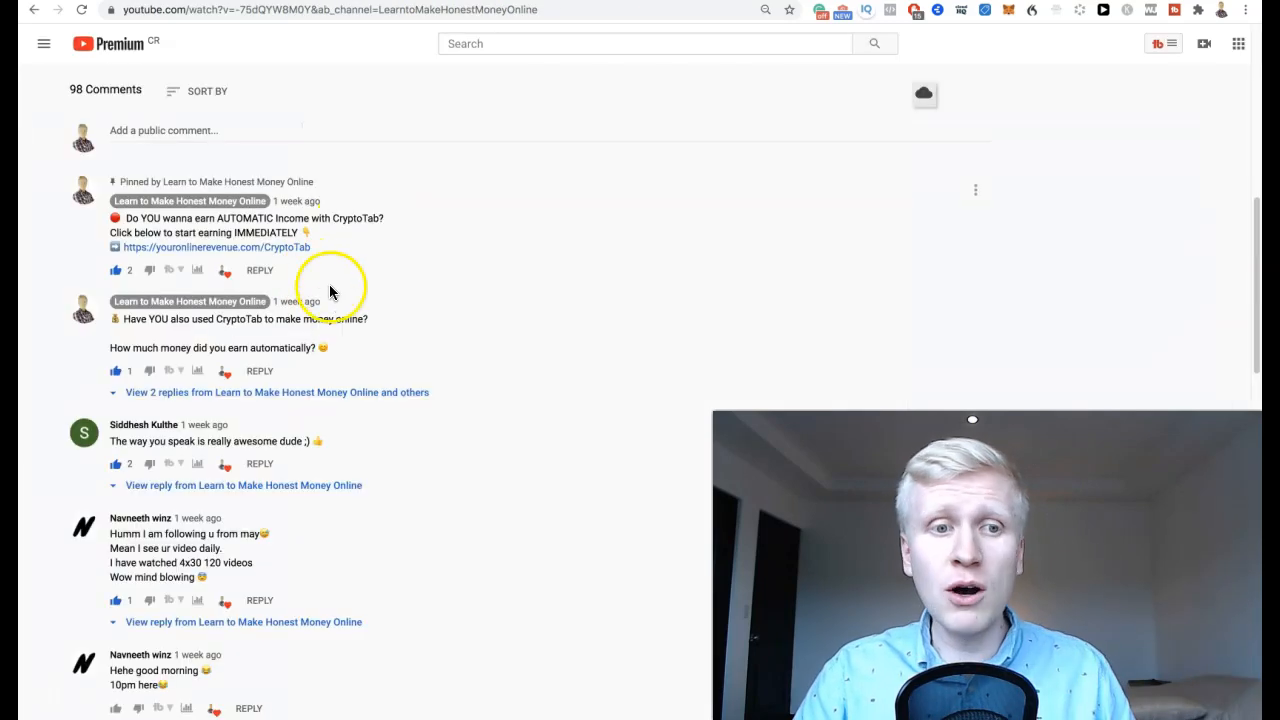
# Step: Follow the youronlinerevenue.com description link and highlight the personal story bullet
pyautogui.scroll(-3)
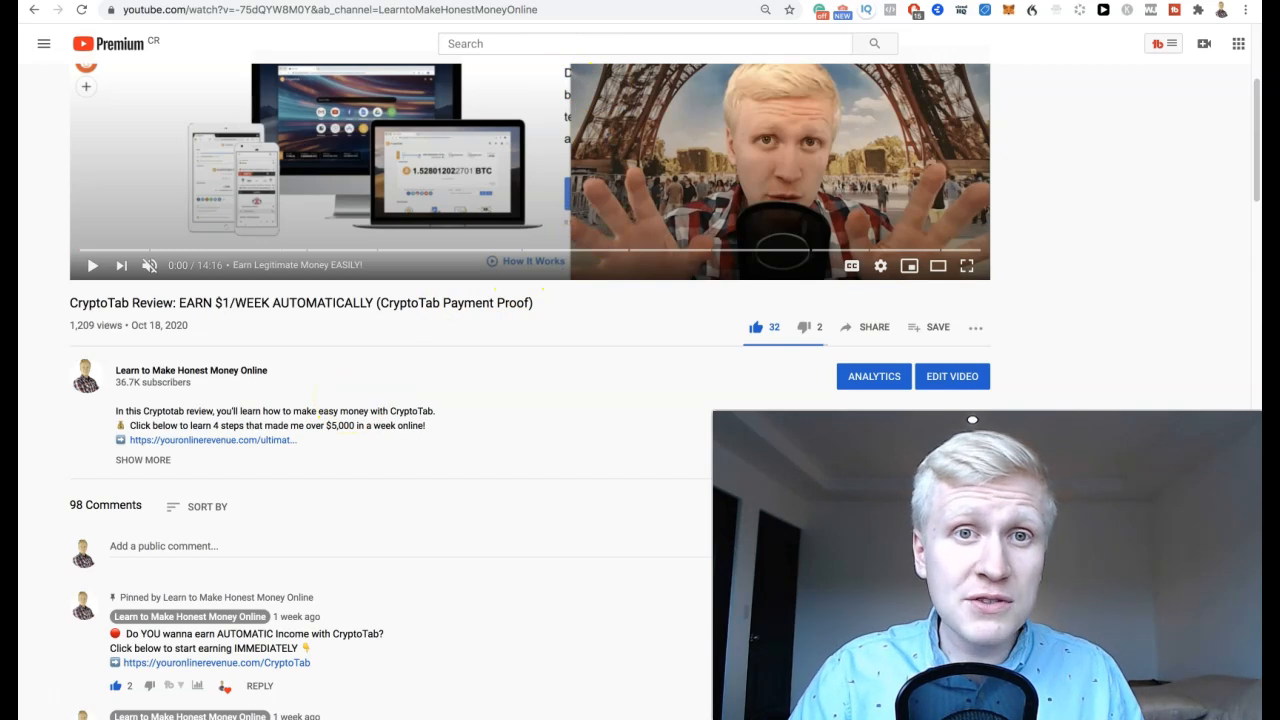
pyautogui.click(212, 440)
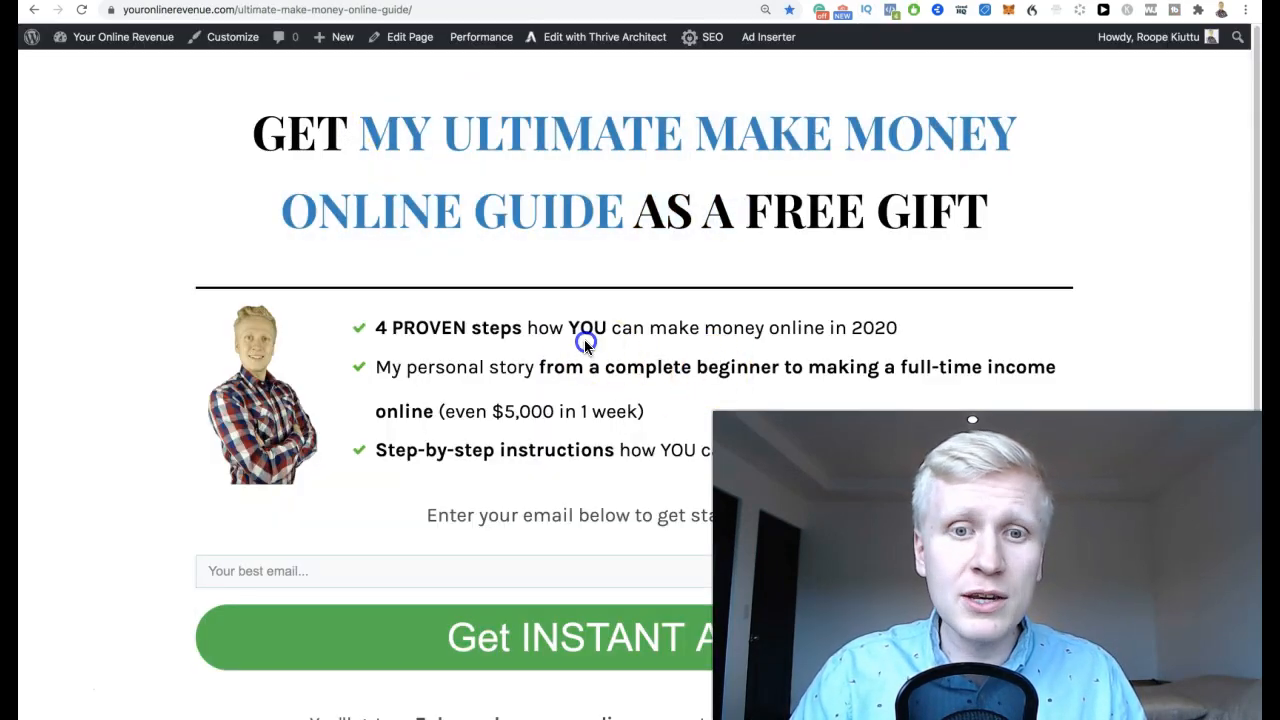
pyautogui.moveTo(376, 366); pyautogui.dragTo(644, 412)
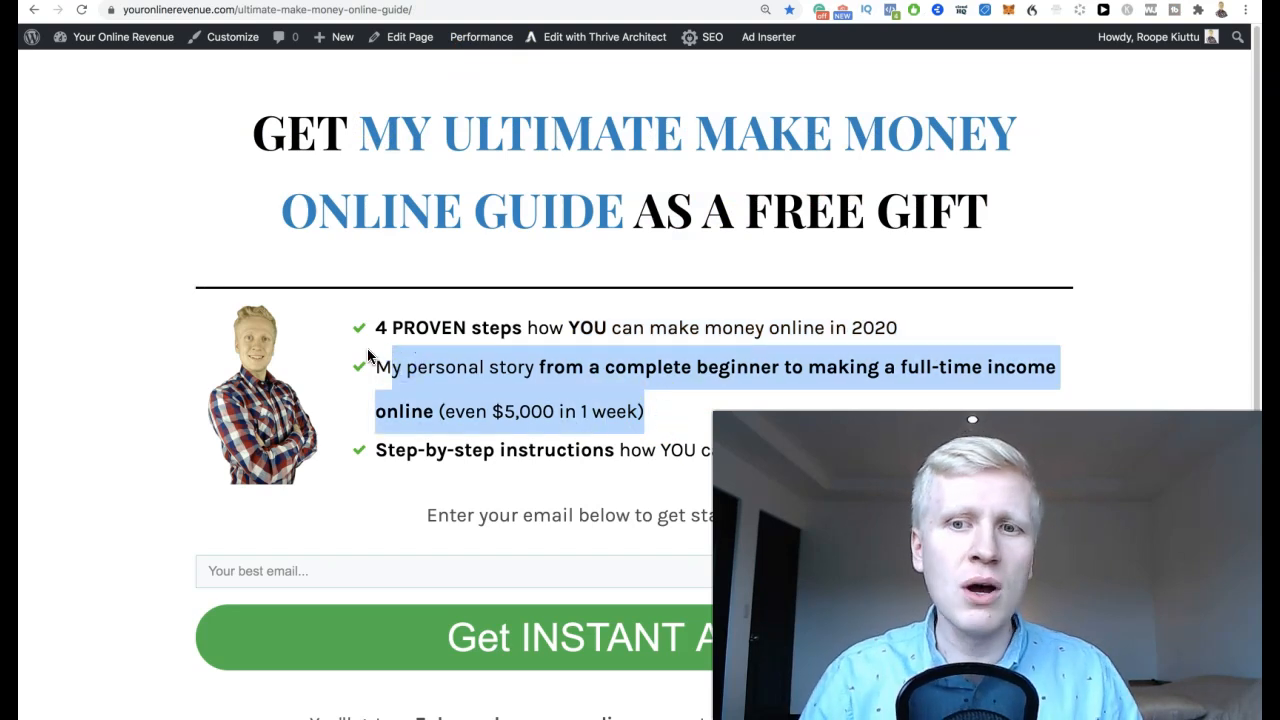